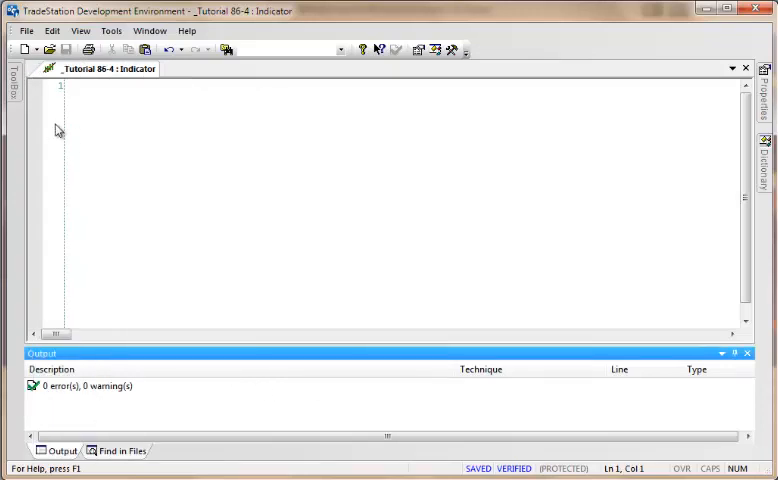
# Step: Add a PriceSeriesProvider from the toolbox and set its Symbol property to the Symbol input
pyautogui.click(12, 90)
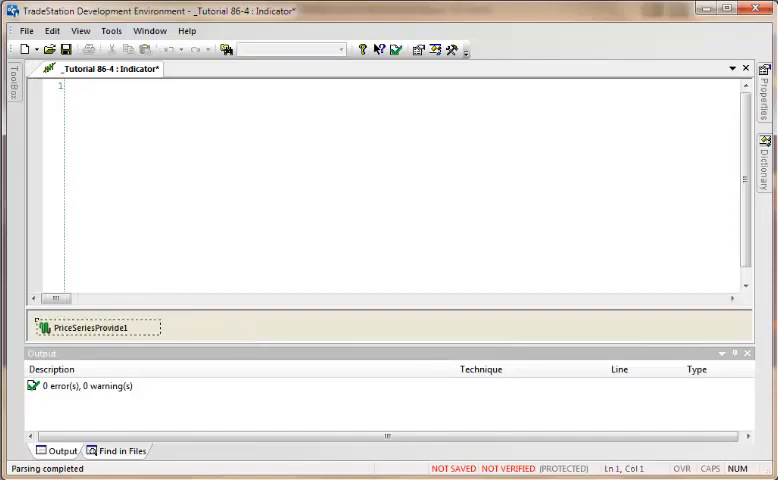
pyautogui.click(764, 152)
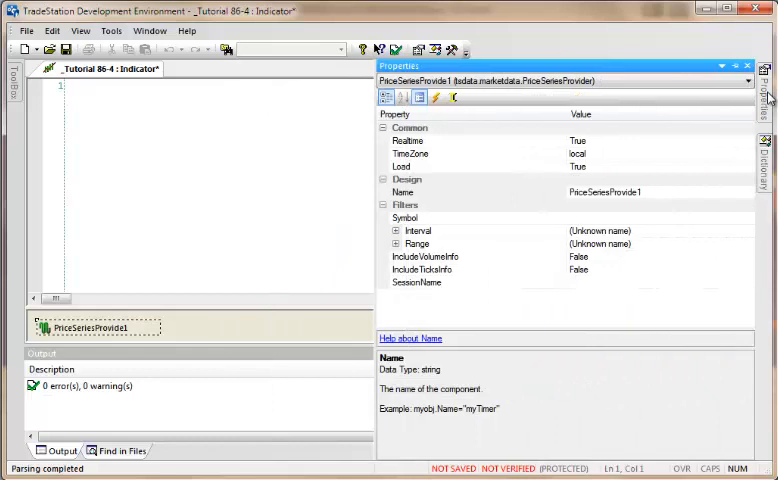
pyautogui.moveTo(624, 188)
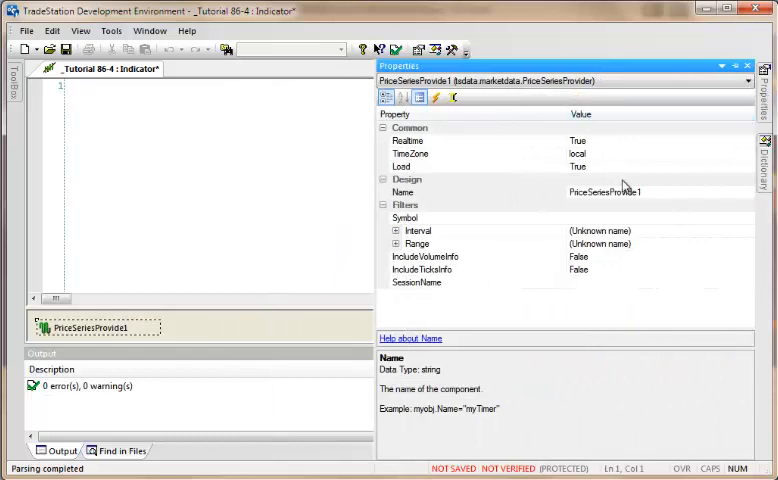
pyautogui.click(418, 216)
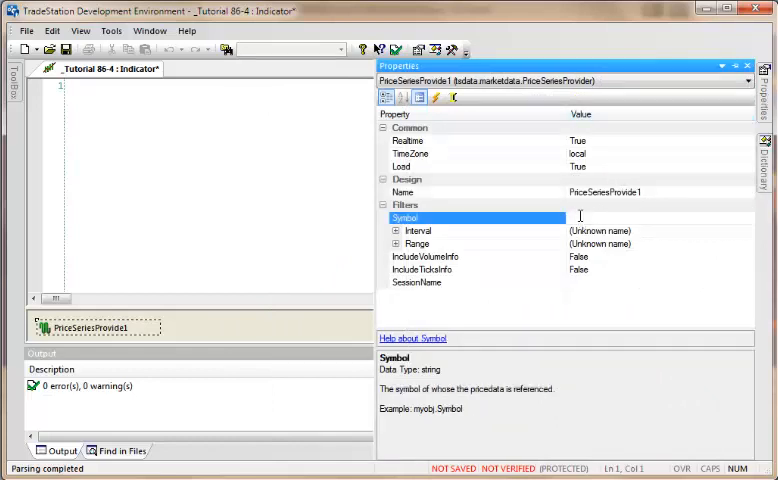
pyautogui.write('Sy')
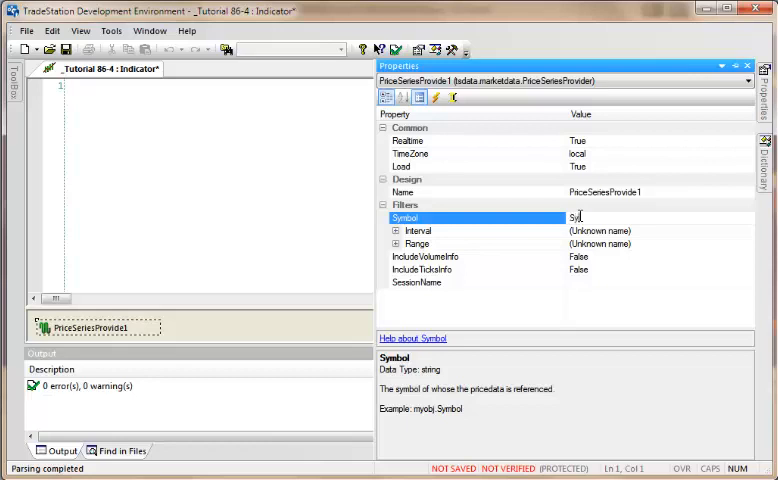
pyautogui.write('Symbol')
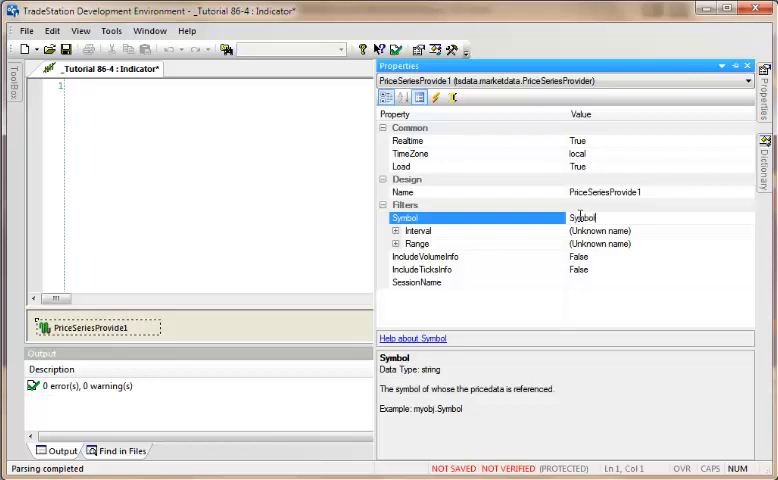
# Step: Set the provider's interval to 30-minute bars, name it PSP, and set its time zone
pyautogui.click(416, 232)
pyautogui.write('30')
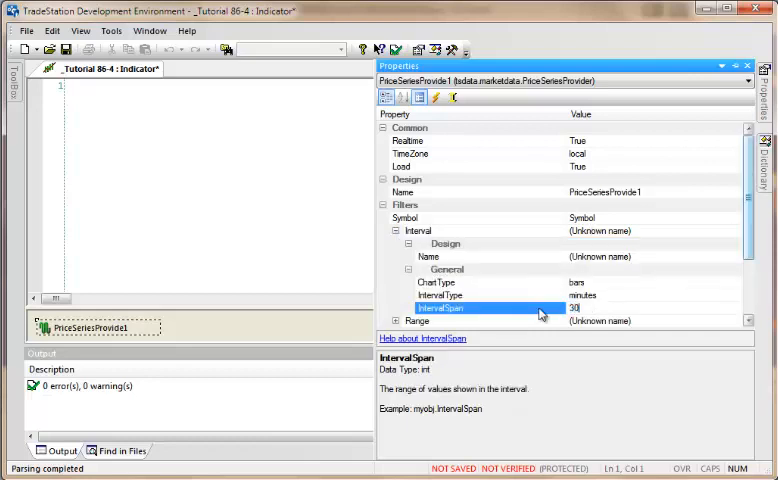
pyautogui.scroll(-3)
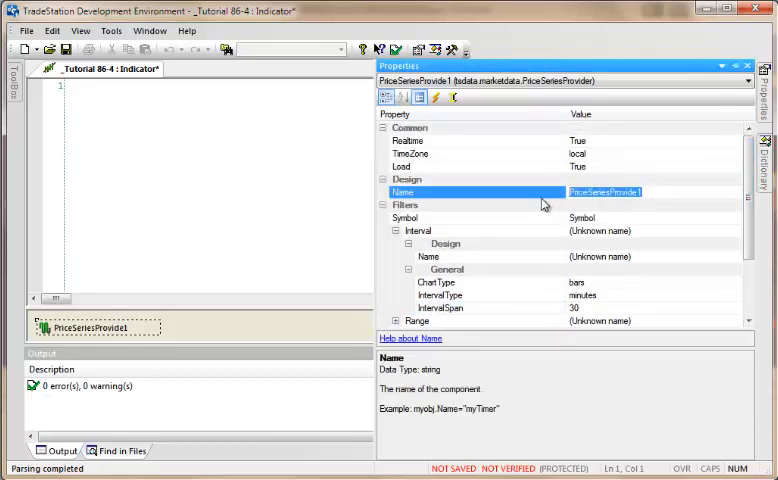
pyautogui.write('PSP')
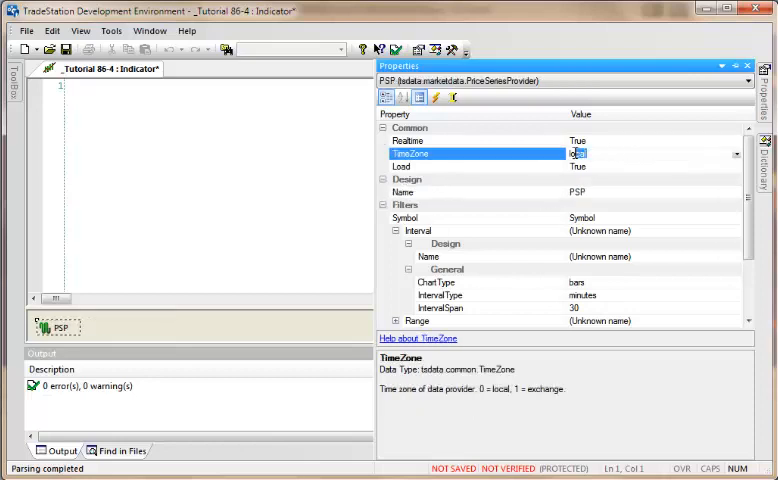
pyautogui.click(738, 154)
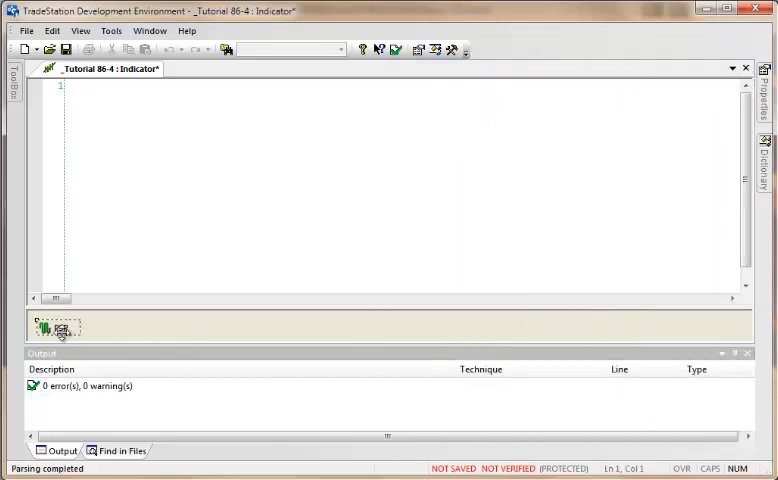
# Step: Show the designer-generated code and copy the PSP setup code into the indicator source
pyautogui.click(80, 32)
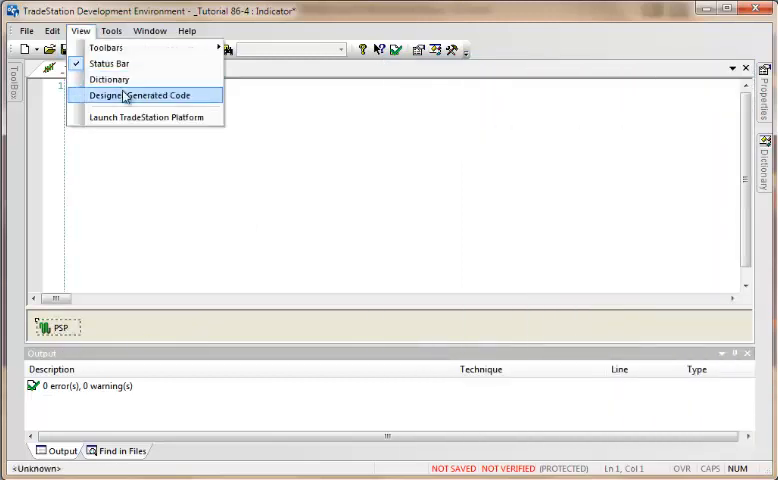
pyautogui.click(144, 96)
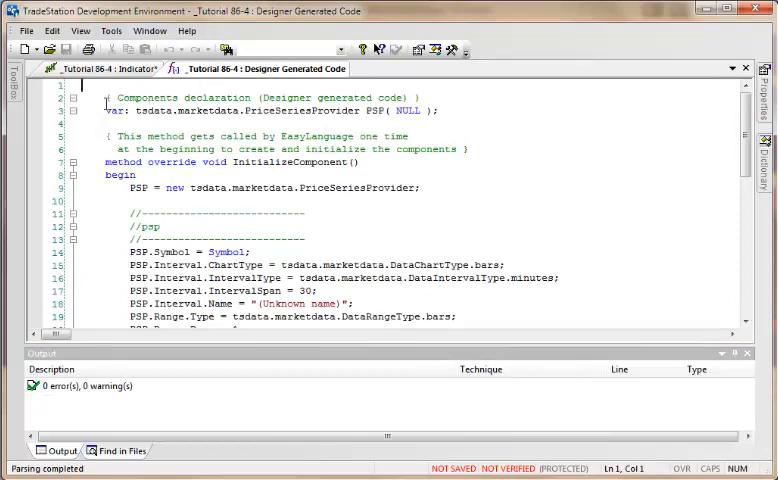
pyautogui.click(110, 112)
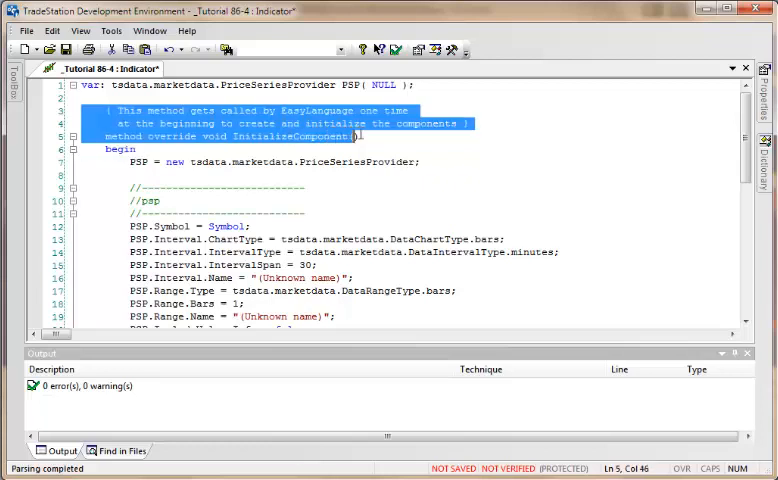
# Step: Wrap the PSP setup in a Once begin block, set PSP.Range.FirstDate = DateTime.FromELDateAndTime(D, T), and verify
pyautogui.write('Once')
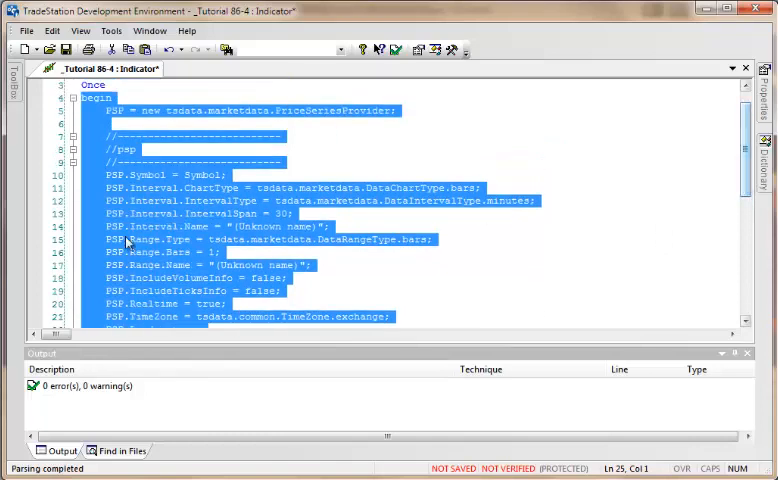
pyautogui.click(128, 252)
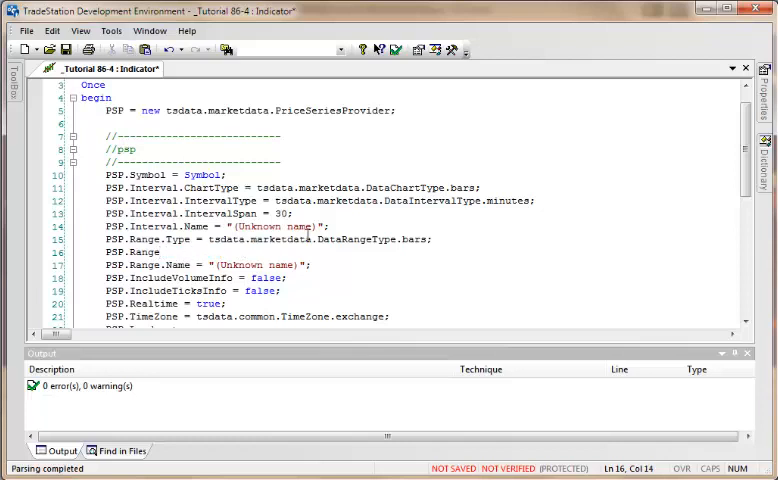
pyautogui.write('.FirstDate =')
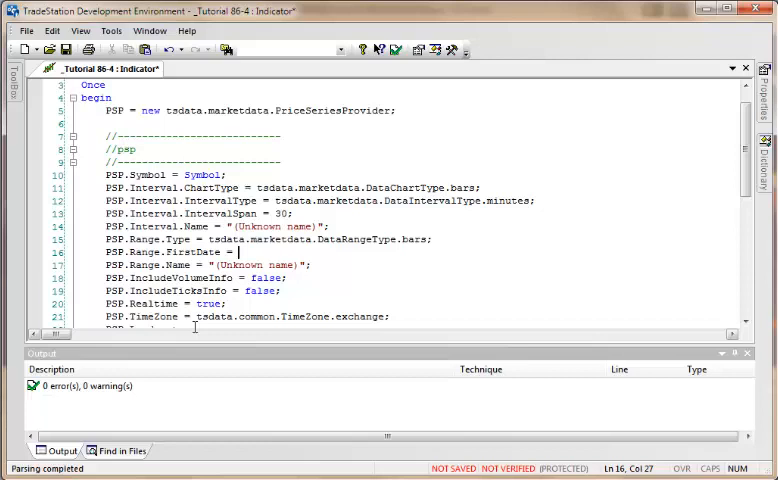
pyautogui.write('DateTime.FromELDateTime(')
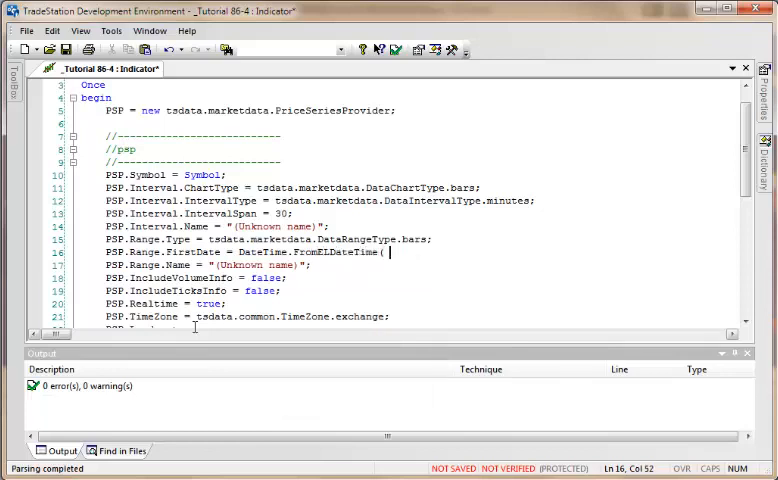
pyautogui.write('D, T );')
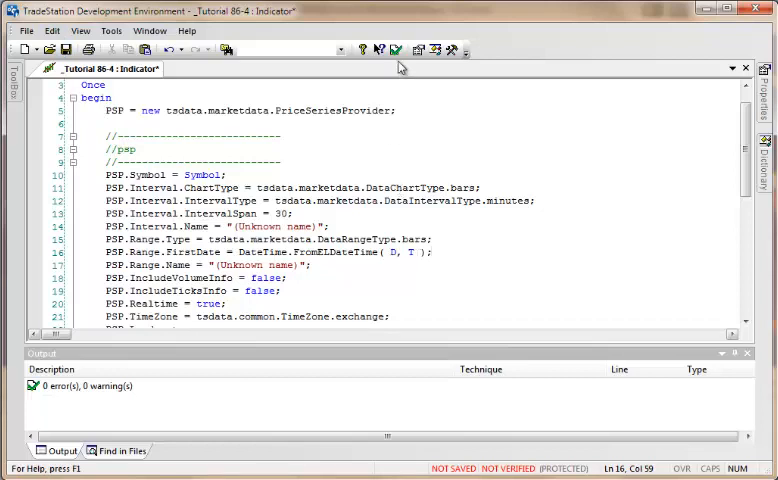
pyautogui.click(396, 50)
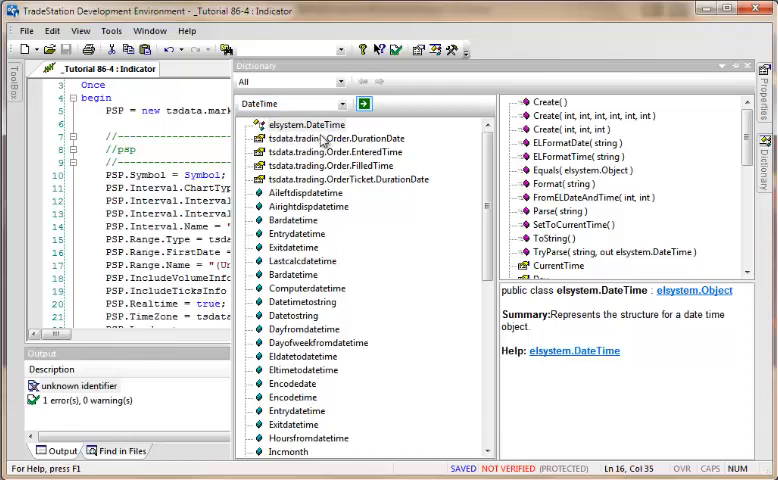
# Step: Add Using elsystem; and Using tsdata.marketdata; and strip the namespace prefixes from the provider code
pyautogui.click(752, 64)
pyautogui.write('using')
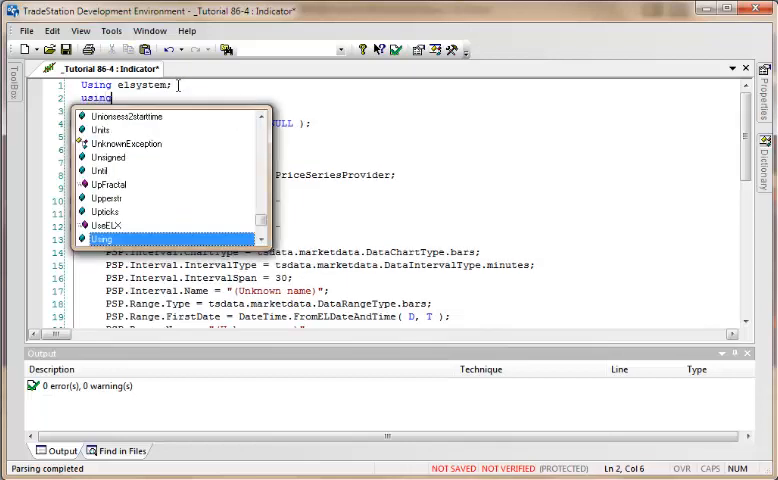
pyautogui.write('tsdata.marketdata')
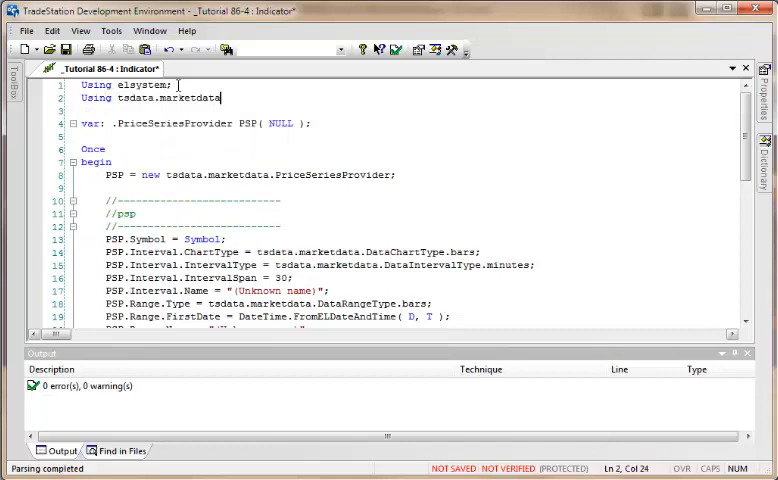
pyautogui.click(116, 122)
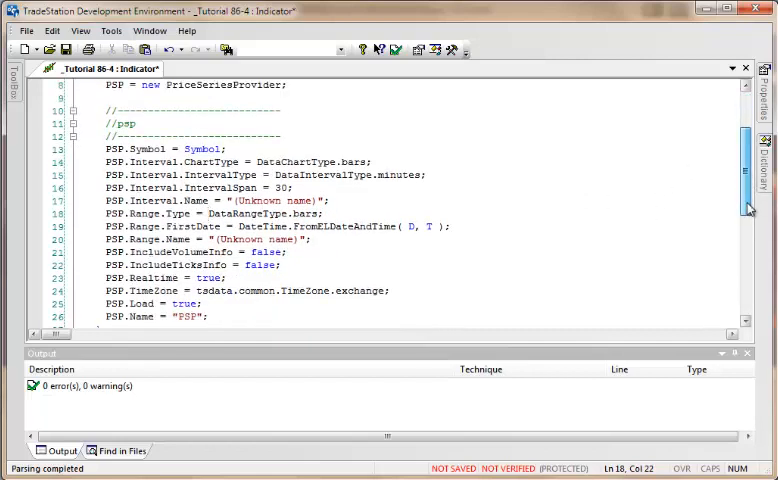
pyautogui.scroll(-3)
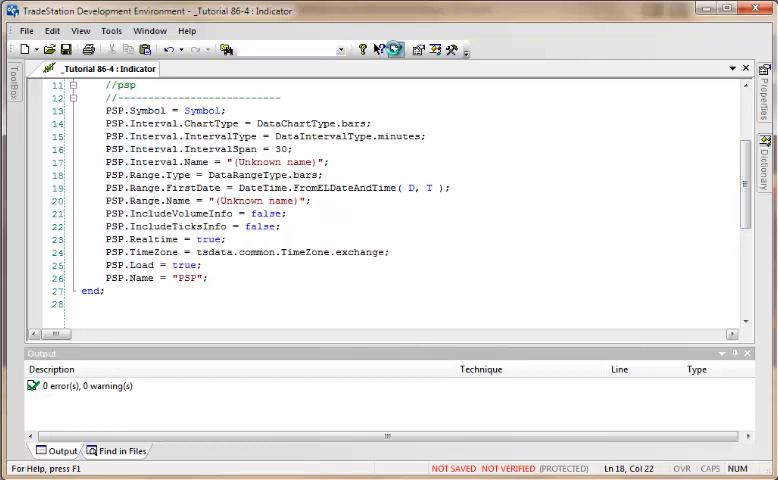
# Step: Verify the code, then write 'If PSP.Time[0].ELTime <> TimeLast' below the provider setup
pyautogui.click(396, 48)
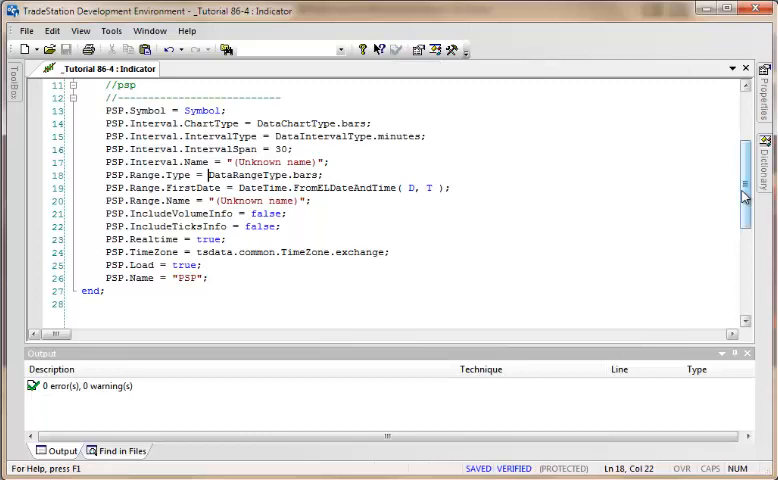
pyautogui.scroll(-3)
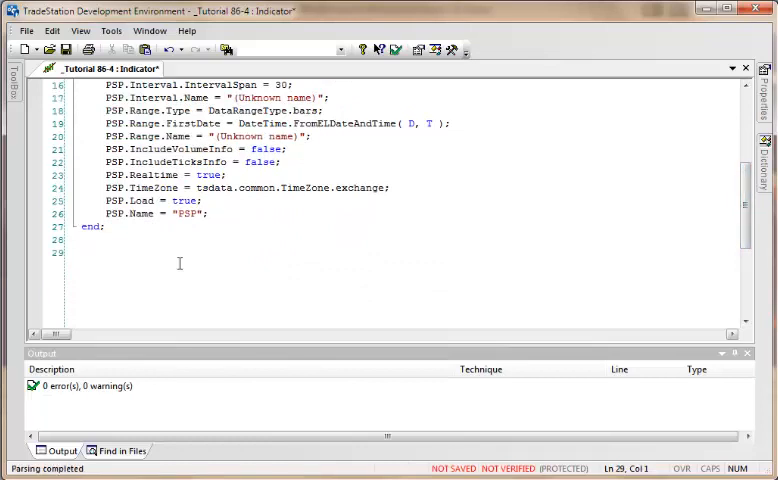
pyautogui.write('If')
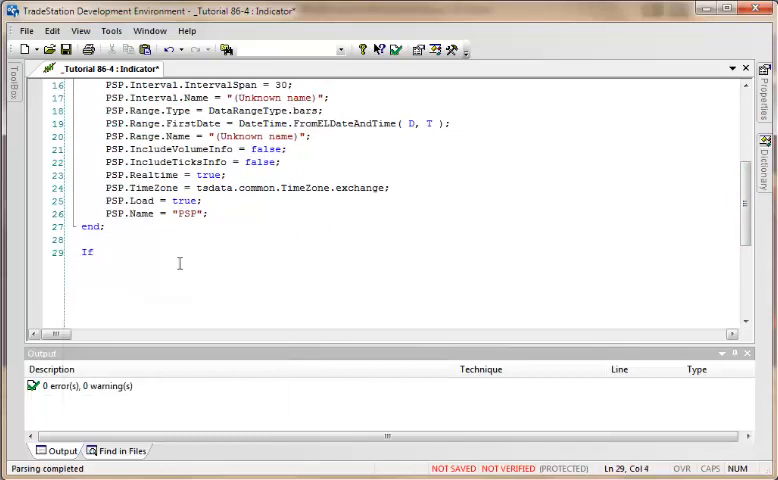
pyautogui.write('PSP')
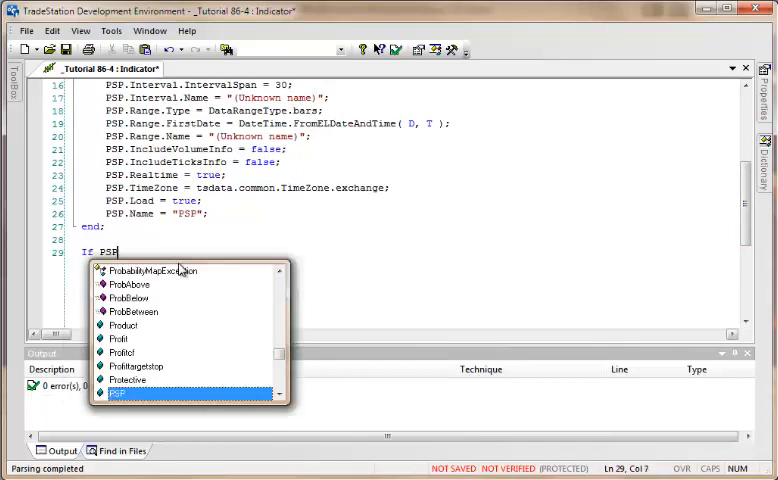
pyautogui.write('.Time')
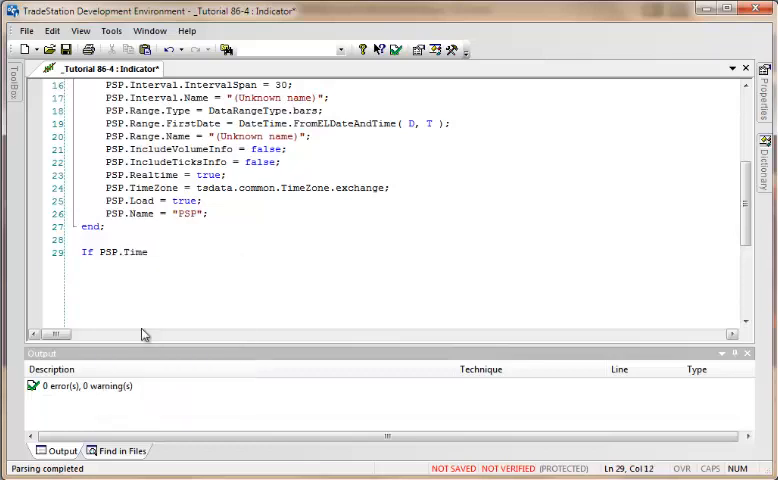
pyautogui.write('[0]')
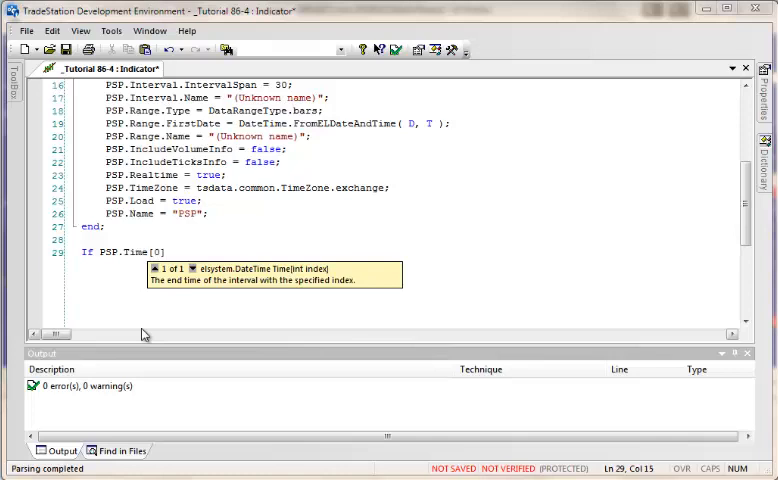
pyautogui.write('.')
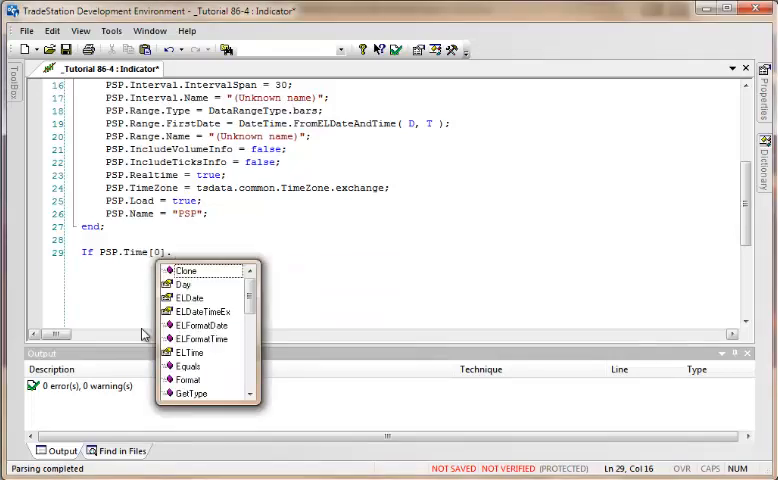
pyautogui.write('El')
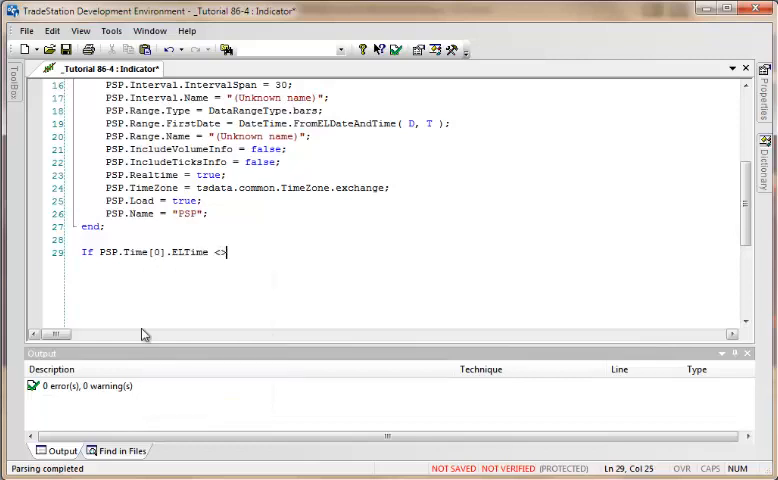
pyautogui.write('Tim')
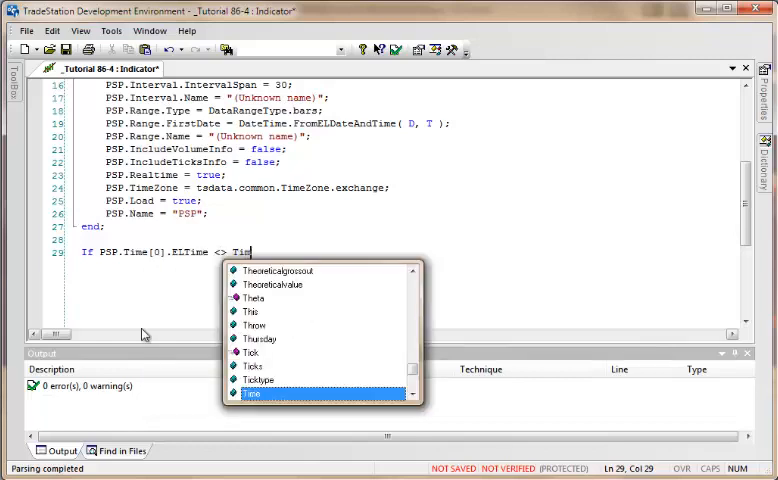
pyautogui.write('eLast')
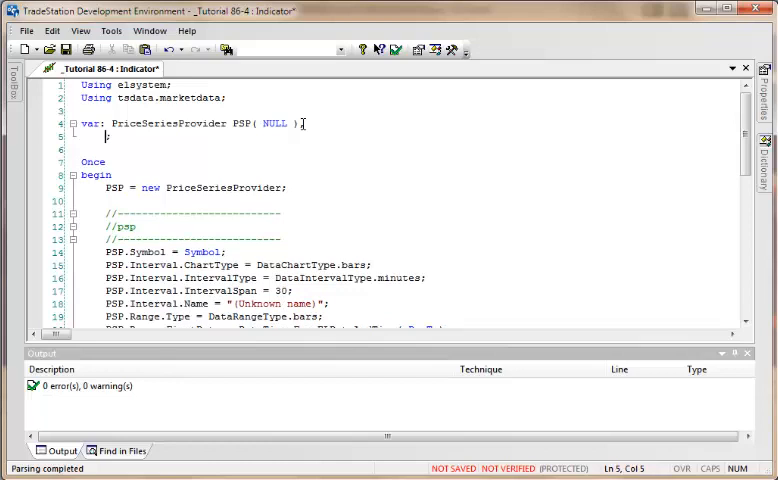
# Step: Declare 'Intrabarpersist TimeLast( 0 );' in the var block and follow the If condition with then begin
pyautogui.write('Intrabarpersist')
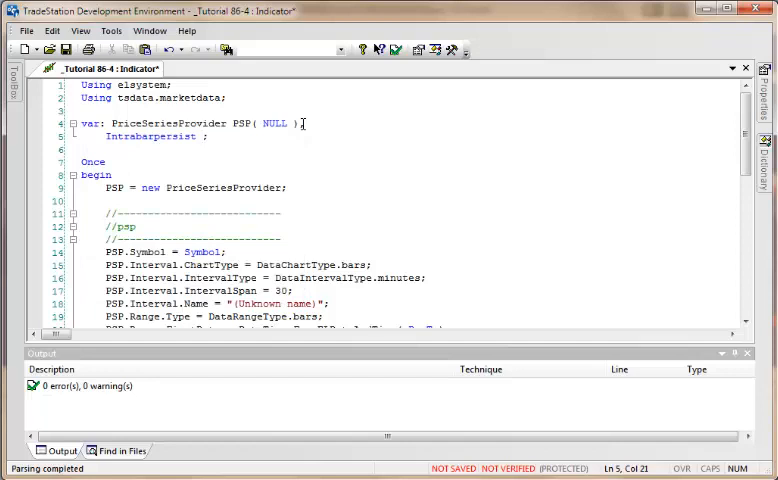
pyautogui.write('T')
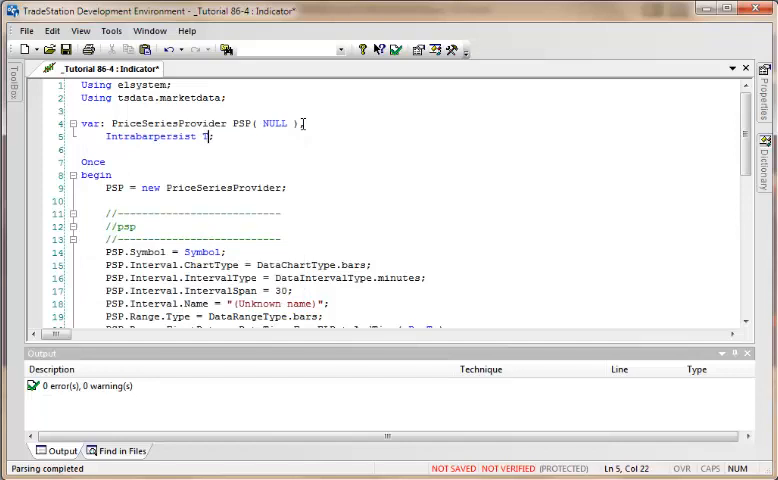
pyautogui.write('inmeLast')
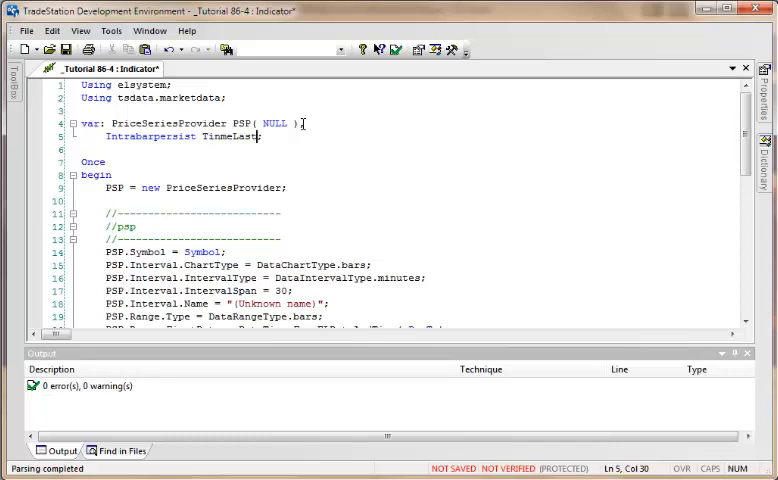
pyautogui.write('( 0 );')
pyautogui.write('beg')
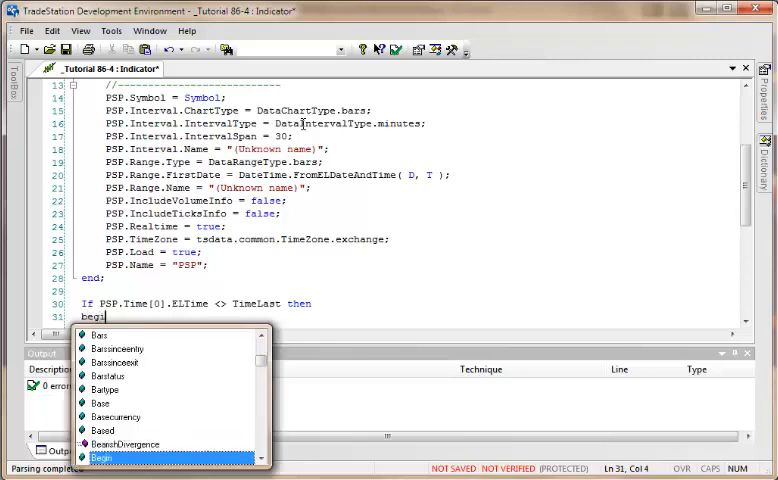
pyautogui.write('ntrabarpersist TinmeLast( 0 ),')
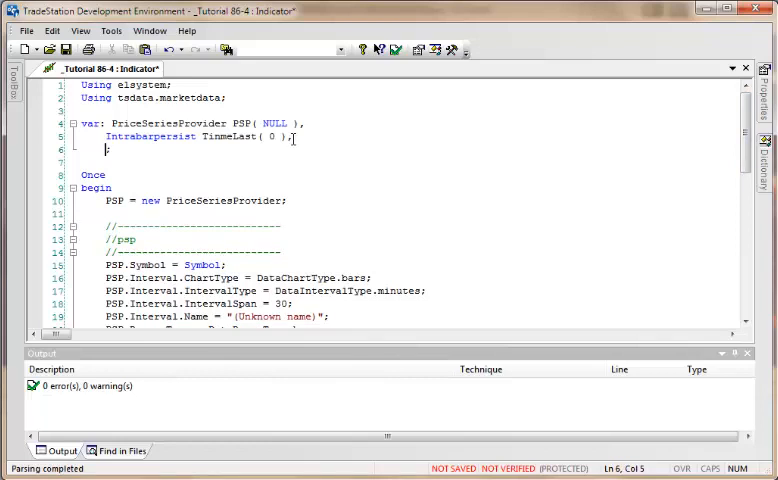
# Step: Declare 'Intrabarpersist XAv3( 0 );' and start an XAv3Last declaration below it
pyautogui.doubleClick(152, 136)
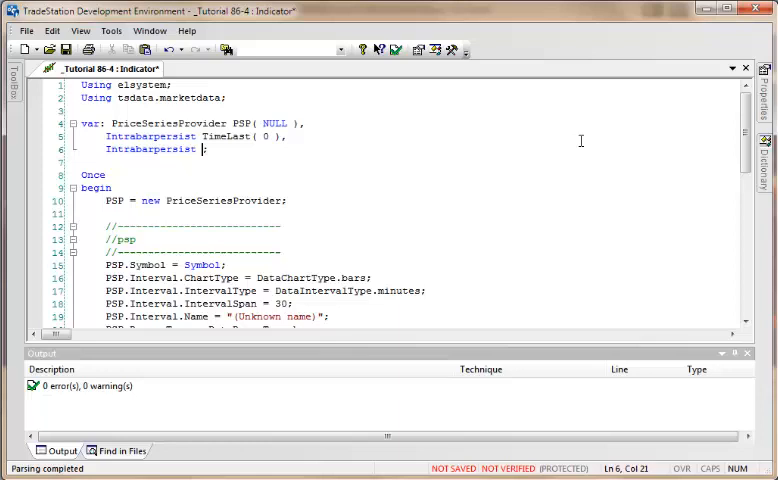
pyautogui.write('XAv')
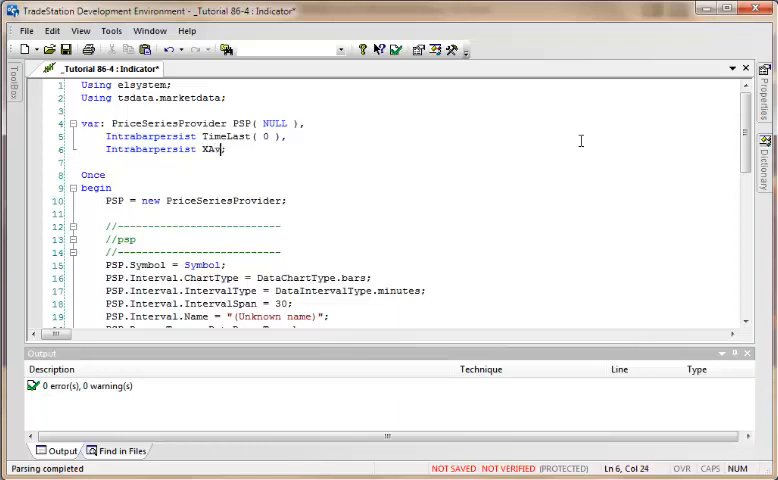
pyautogui.write('3( 0 ),')
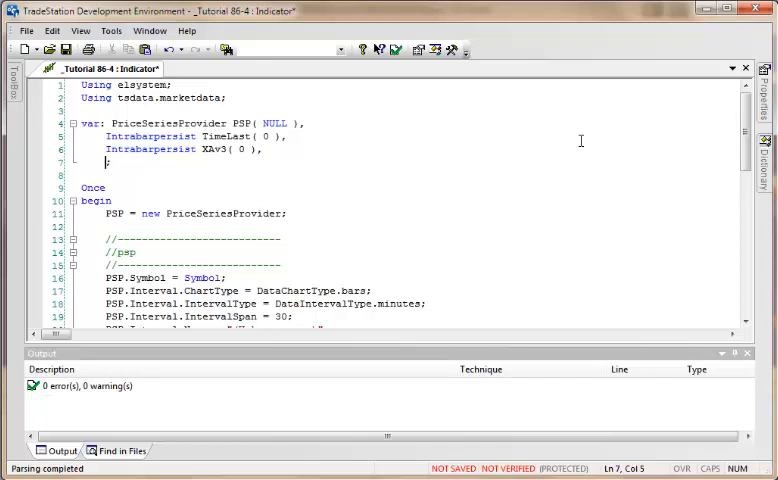
pyautogui.write('XAv')
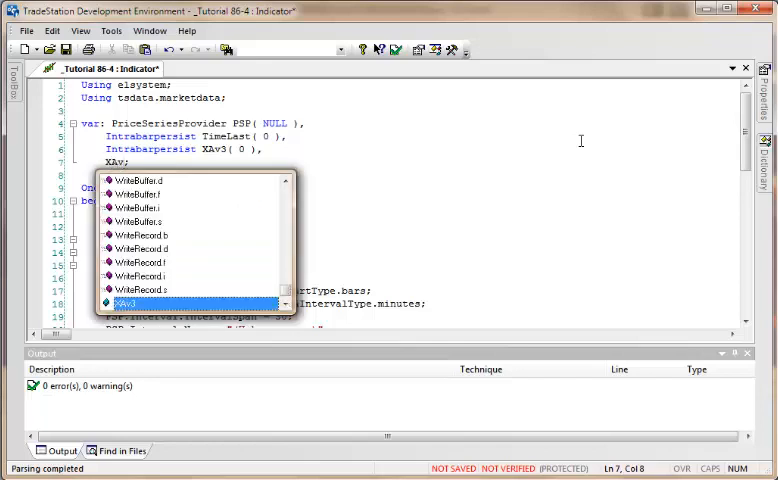
pyautogui.write('3Last')
pyautogui.write('AAv')
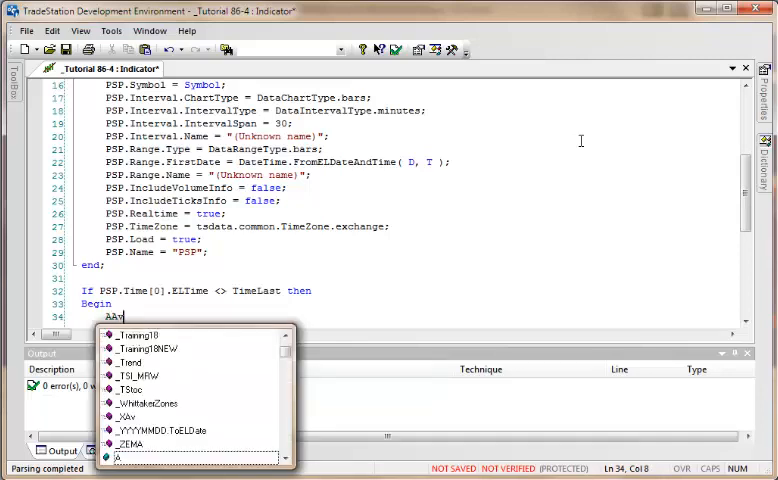
# Step: Write the assignment start 'XAv3 = XAv3Last + ( 2 / 15' inside the If block
pyautogui.press('Backspace')
pyautogui.write('X')
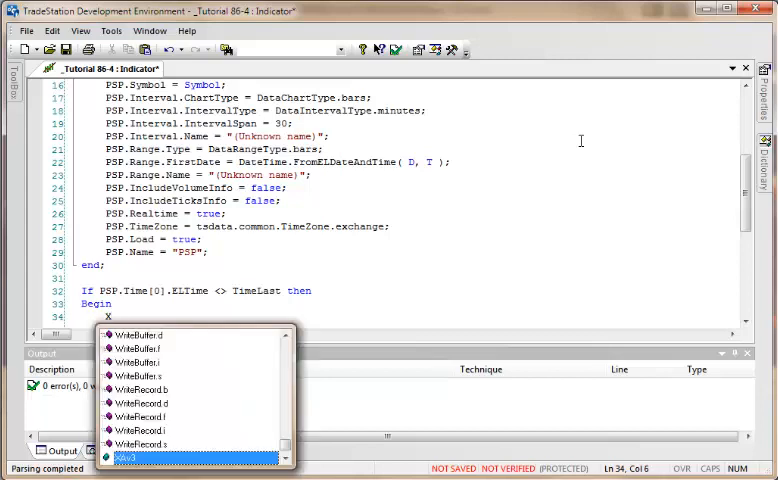
pyautogui.write('Av3')
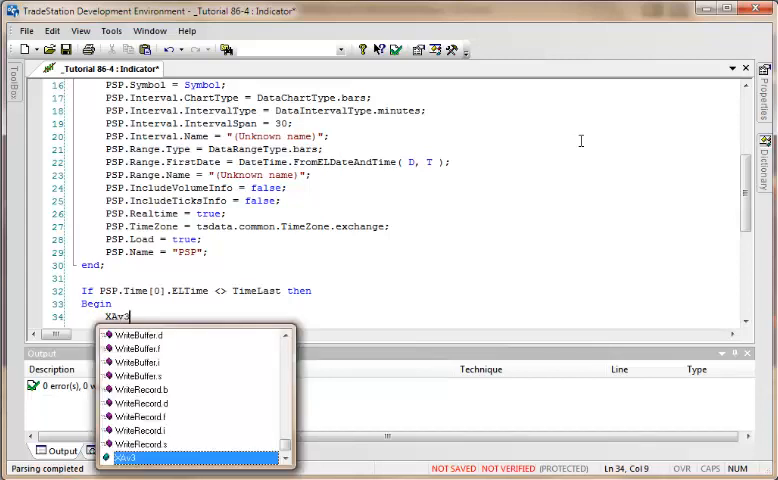
pyautogui.write('=')
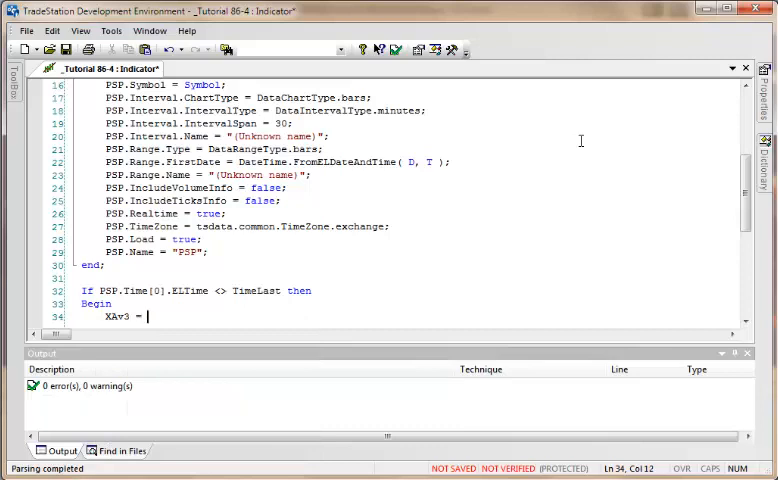
pyautogui.write('X')
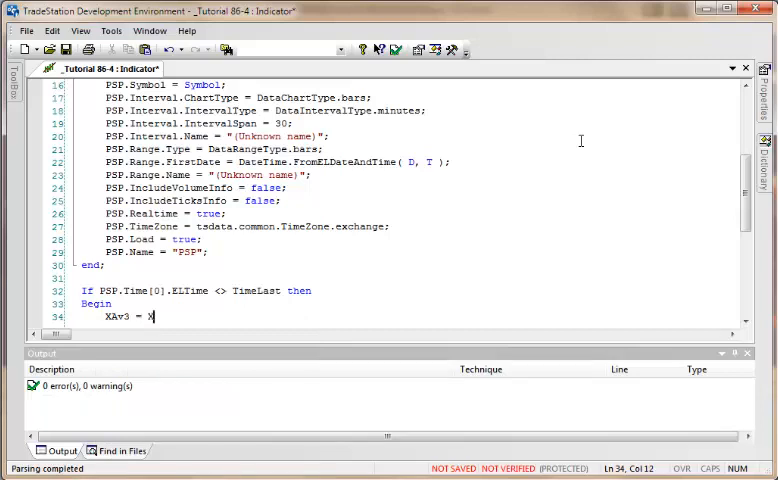
pyautogui.write('XAvLast +')
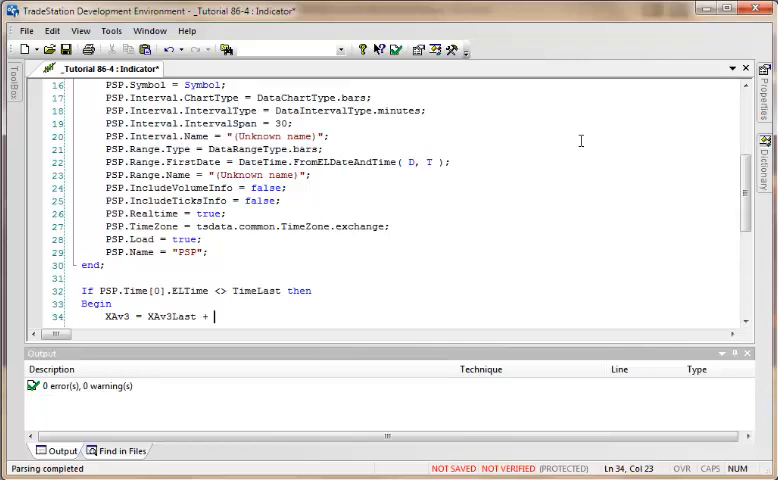
pyautogui.write('(')
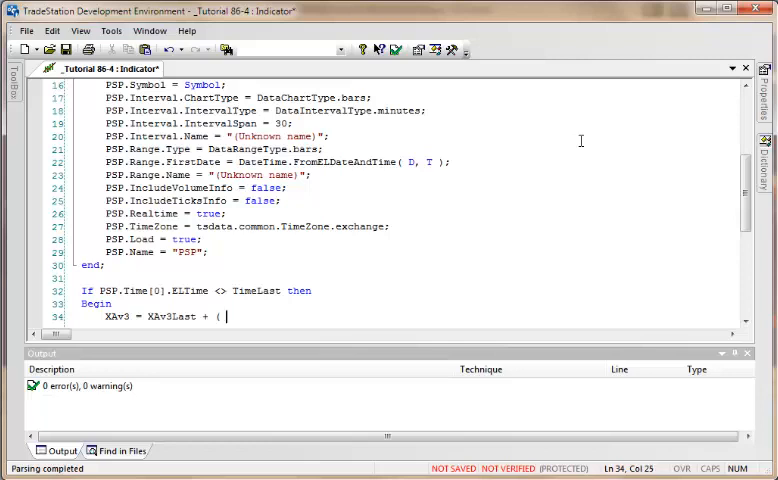
pyautogui.write('2')
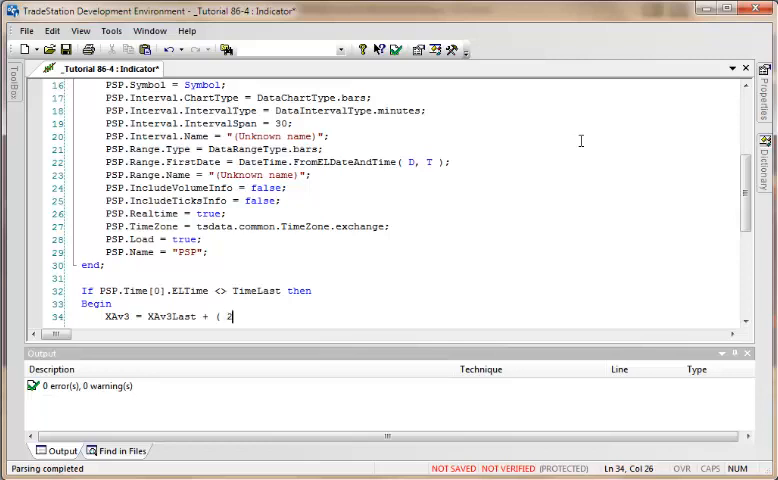
pyautogui.write('/15')
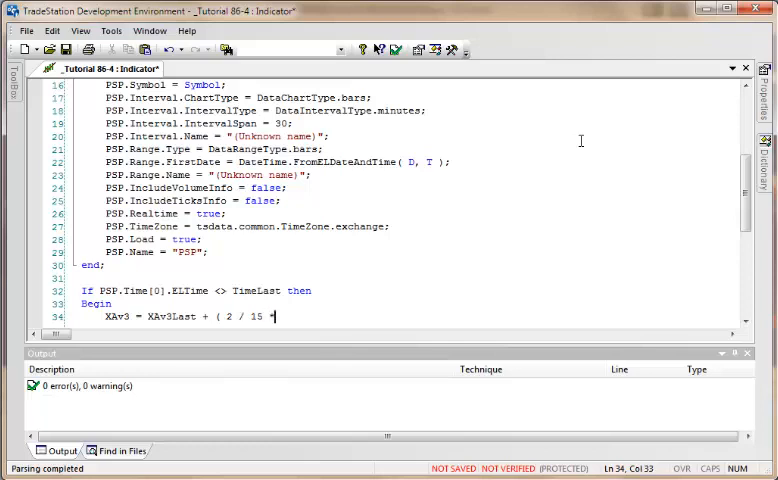
# Step: Complete the EMA step with '* ( PSP.Close[0] - XAv3Last ) ;'
pyautogui.write('*')
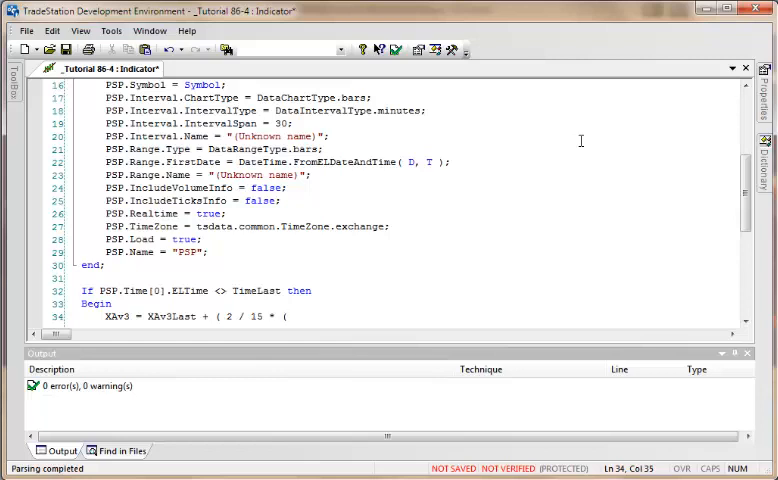
pyautogui.write('(')
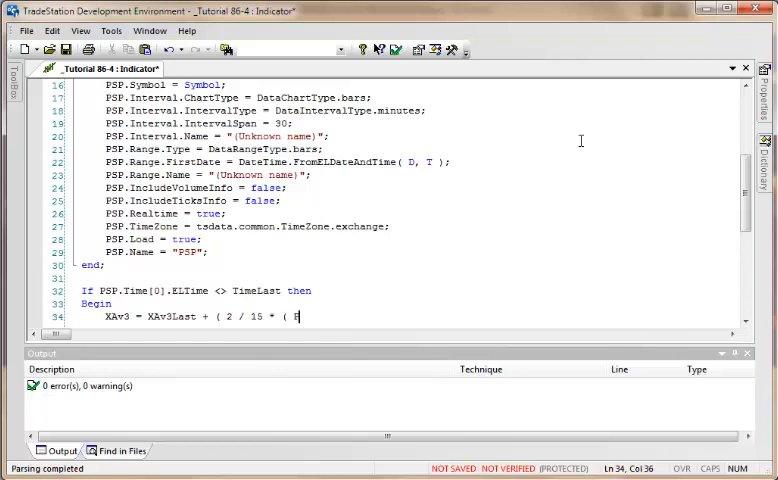
pyautogui.write('PSP')
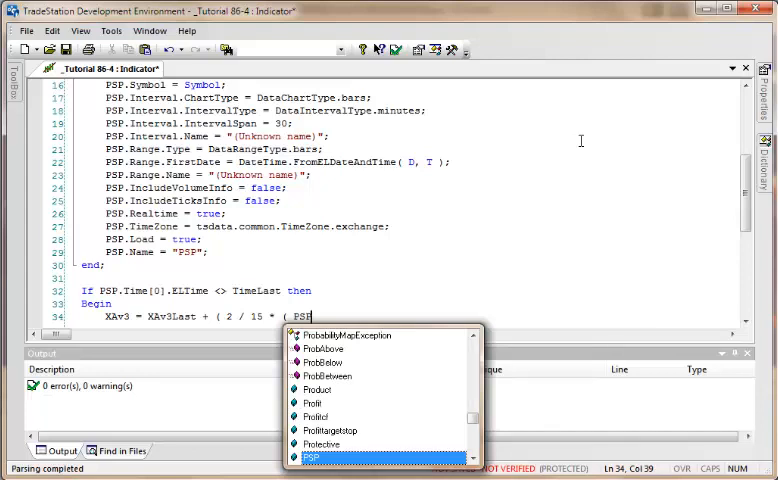
pyautogui.write('.Close')
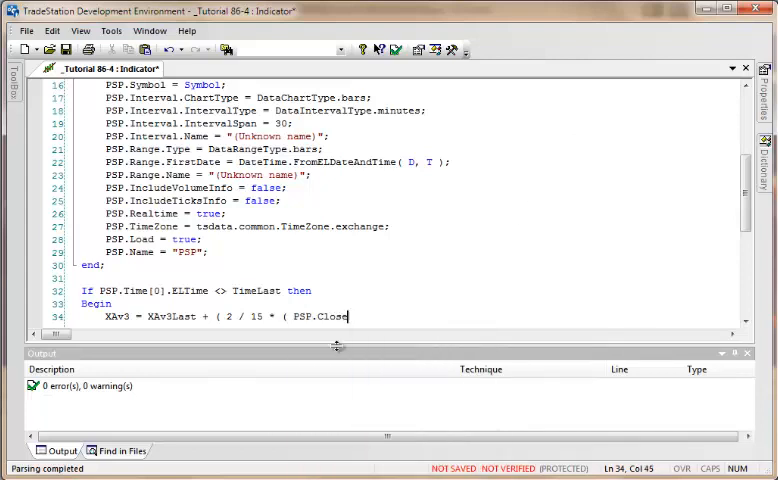
pyautogui.write('[0]')
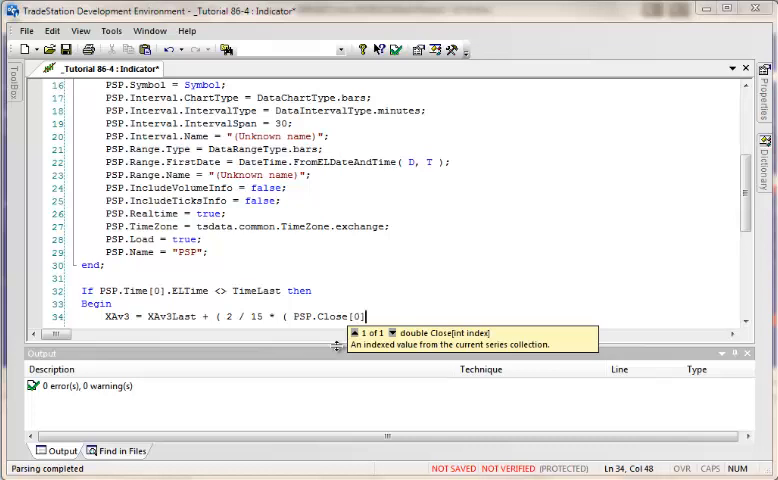
pyautogui.write('-')
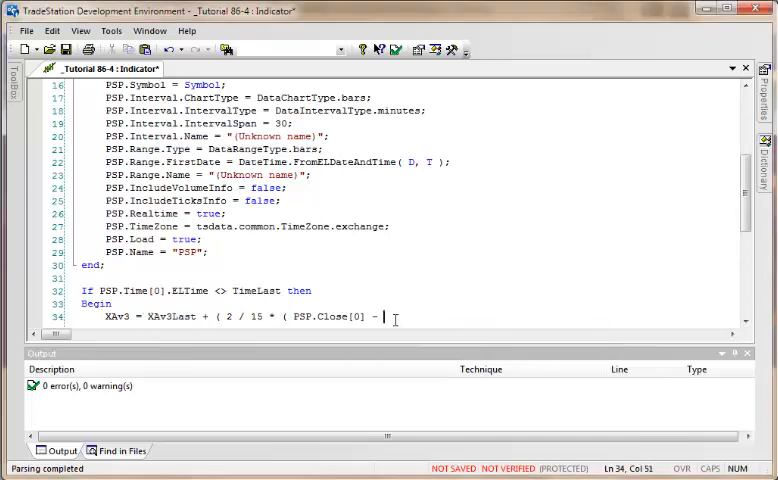
pyautogui.write('XAv3Last')
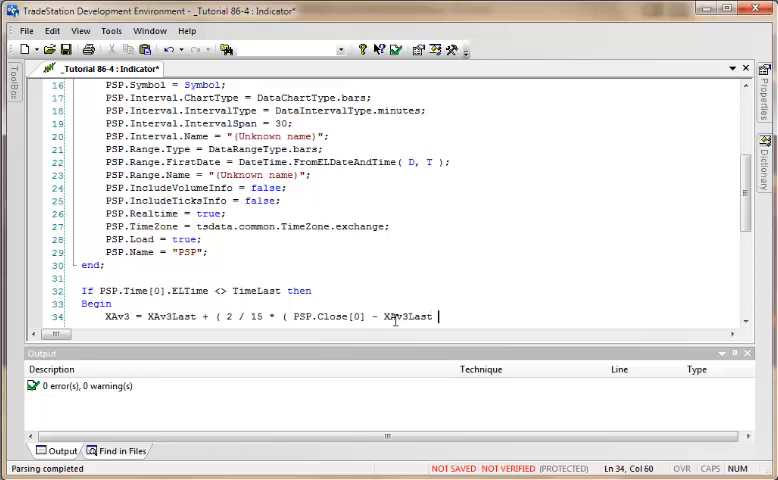
pyautogui.write(')')
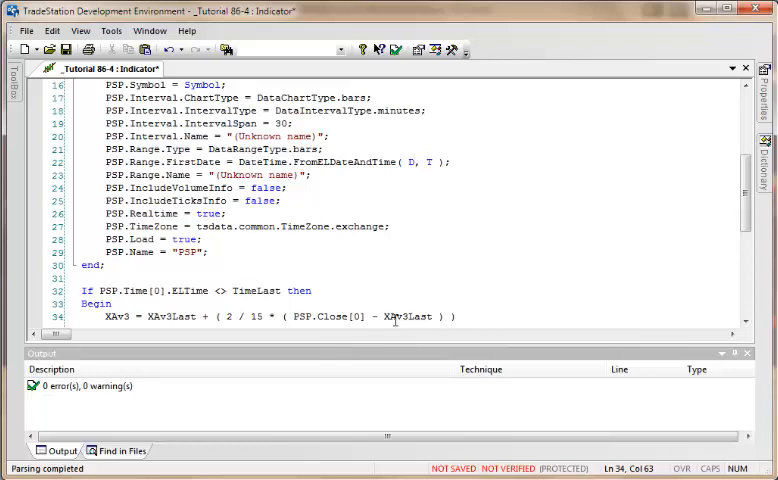
pyautogui.write(';')
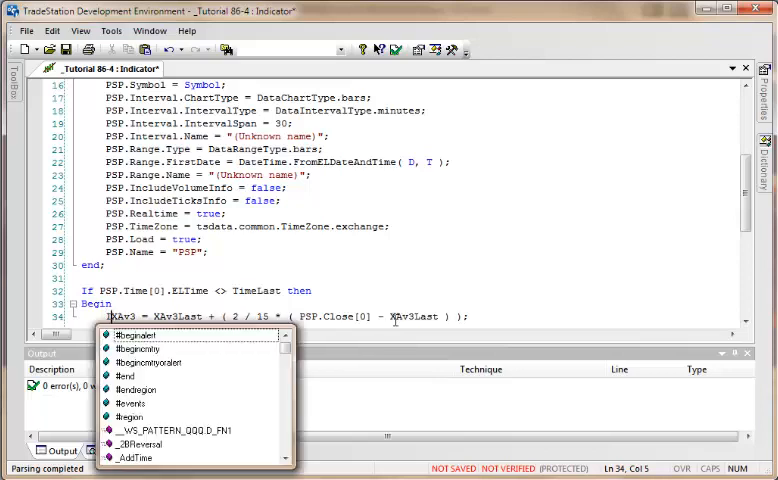
# Step: Guard the EMA line with 'If PSP.Count > 2 then' and begin the 'XAv3Last = XAv3' line
pyautogui.write('PSP.Count > 2 then')
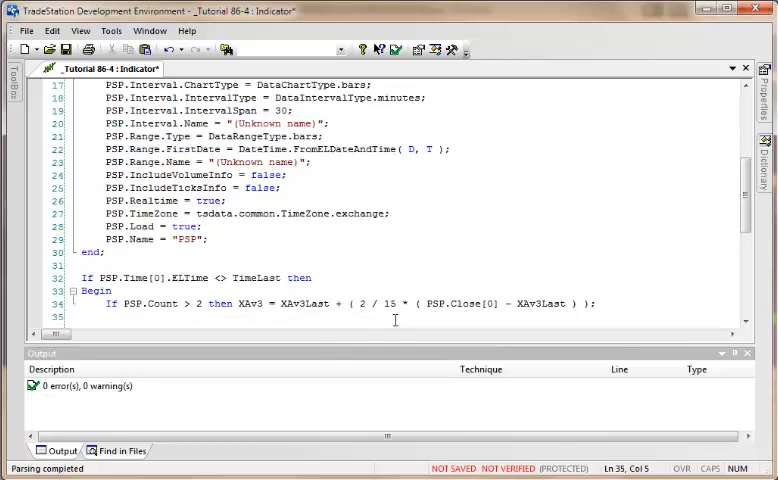
pyautogui.write('X')
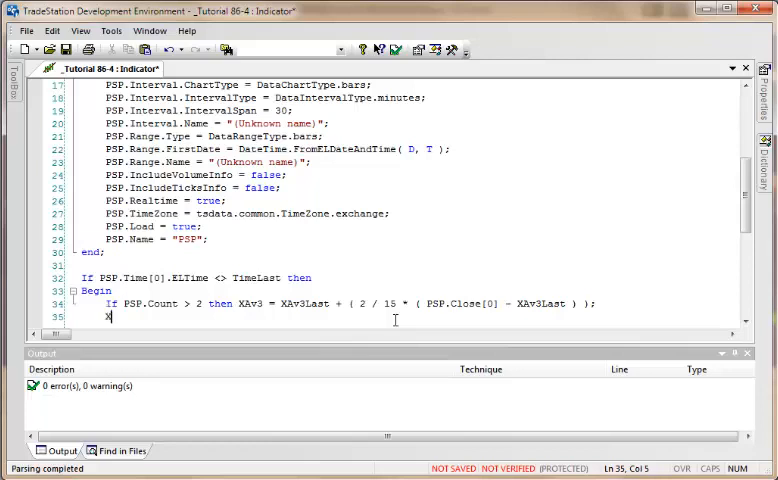
pyautogui.write('Av3Last = XAv3')
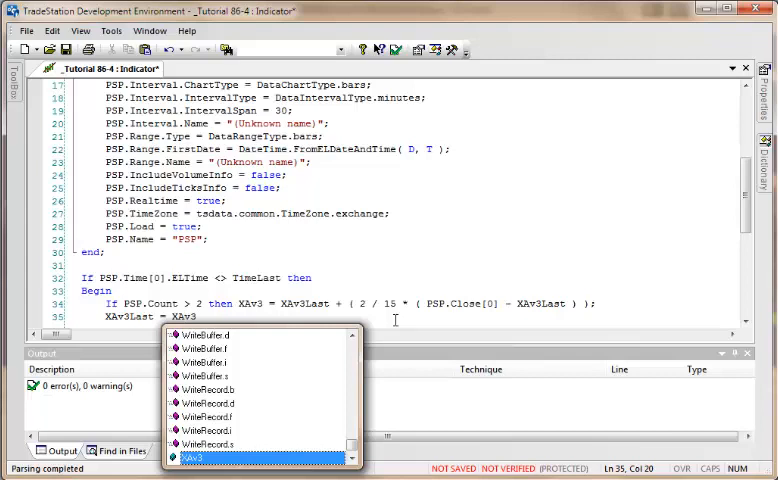
# Step: Finish 'XAv3Last = XAv3;' and add 'TimeLast = PSP.Time[0].ELTime;' to close the update logic
pyautogui.press('Escape')
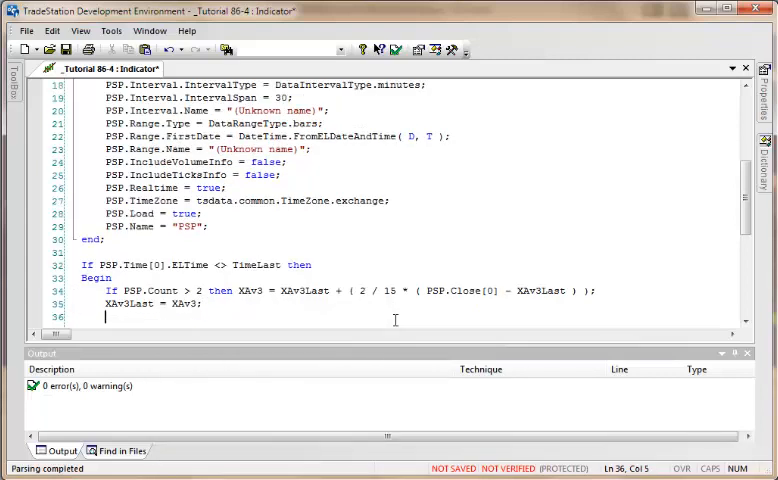
pyautogui.write('TimeLast =')
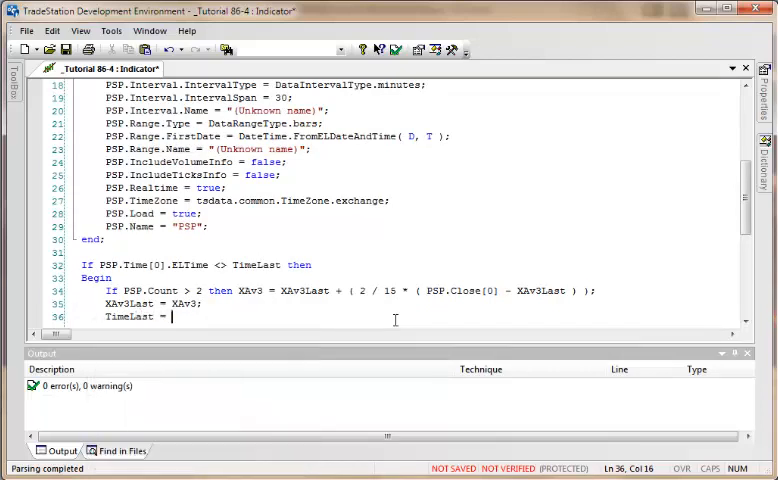
pyautogui.write('PSP')
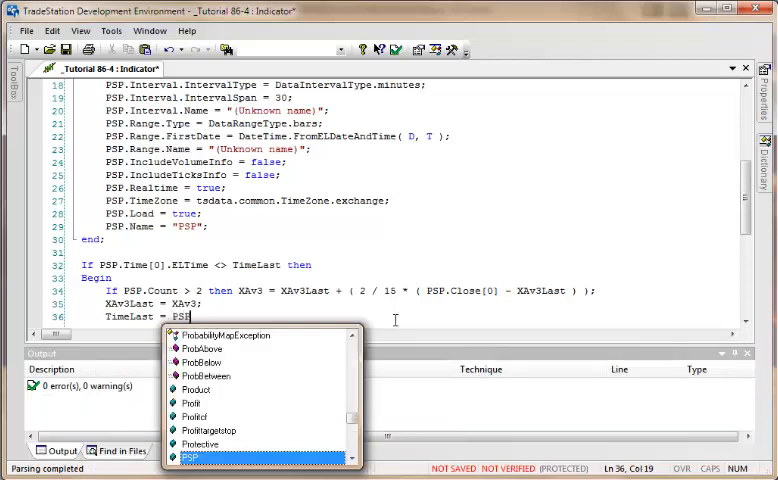
pyautogui.write('.Time')
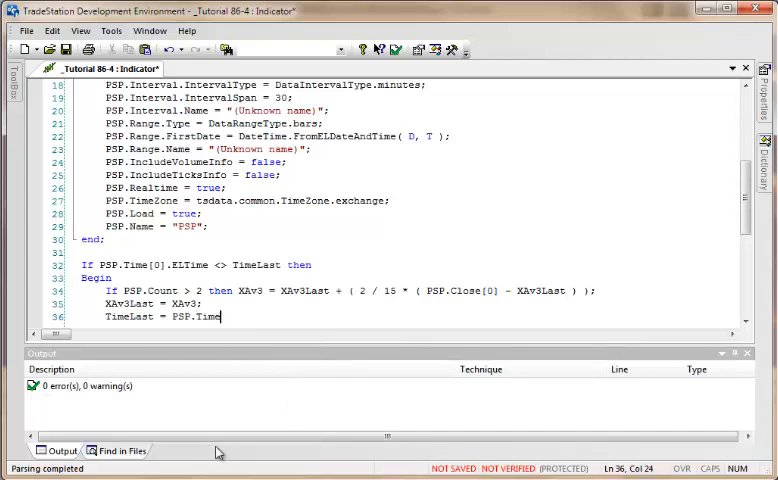
pyautogui.write('(')
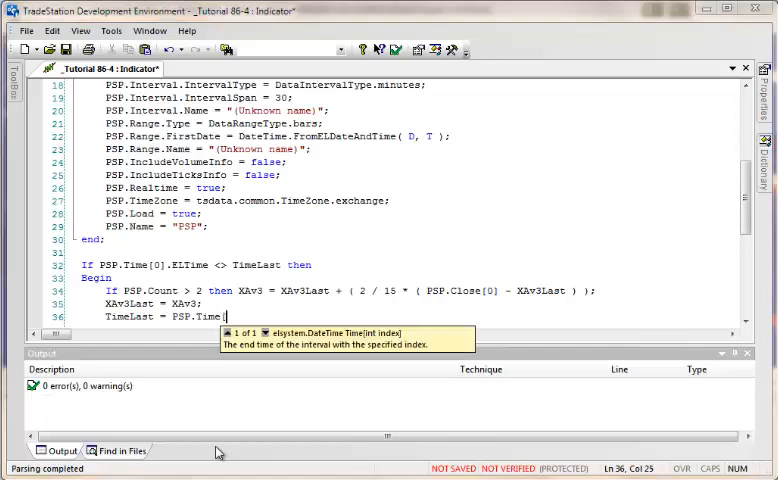
pyautogui.write('[0]')
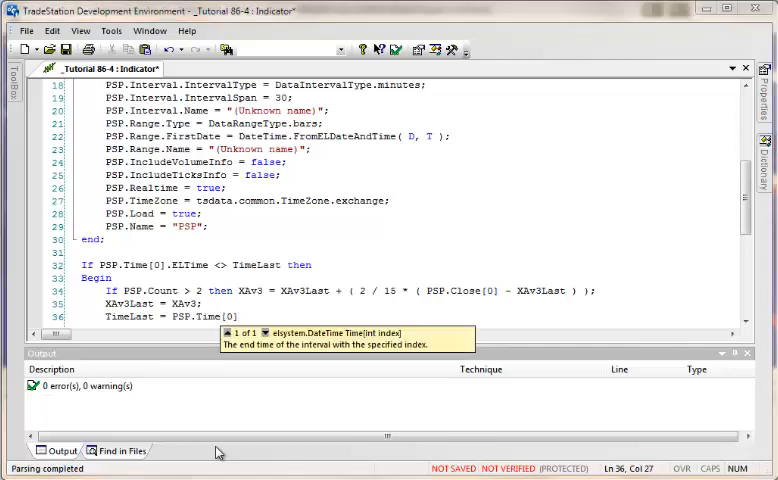
pyautogui.write('.')
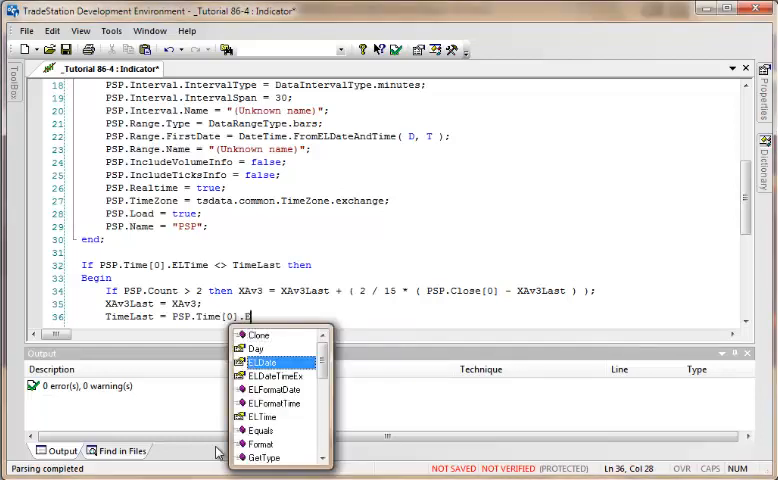
pyautogui.write('LDate')
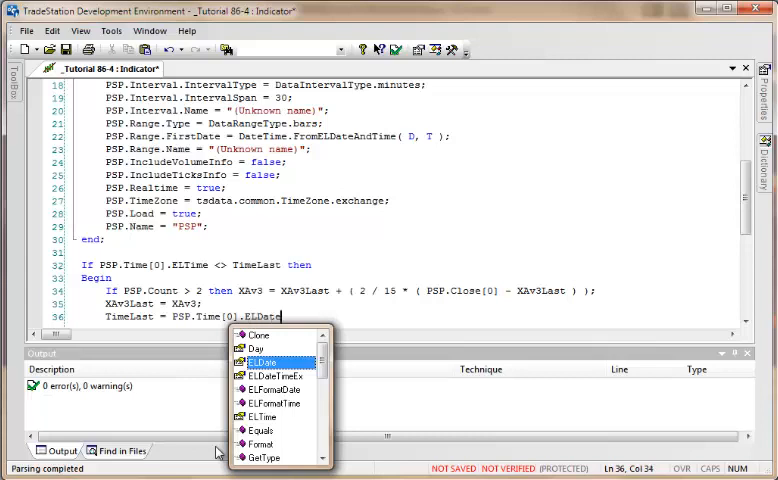
pyautogui.press('BackSpace')
pyautogui.write('Time;')
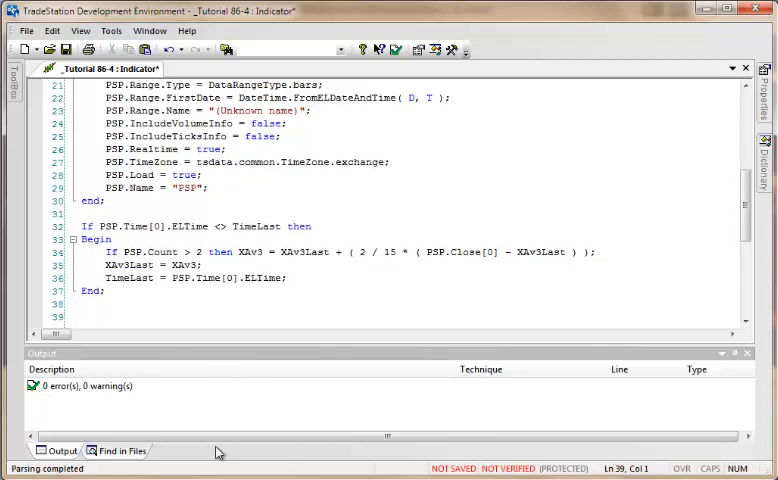
# Step: Add 'Plot1( XAv3 );' after the End; of the If block and verify the code
pyautogui.write('Plot3')
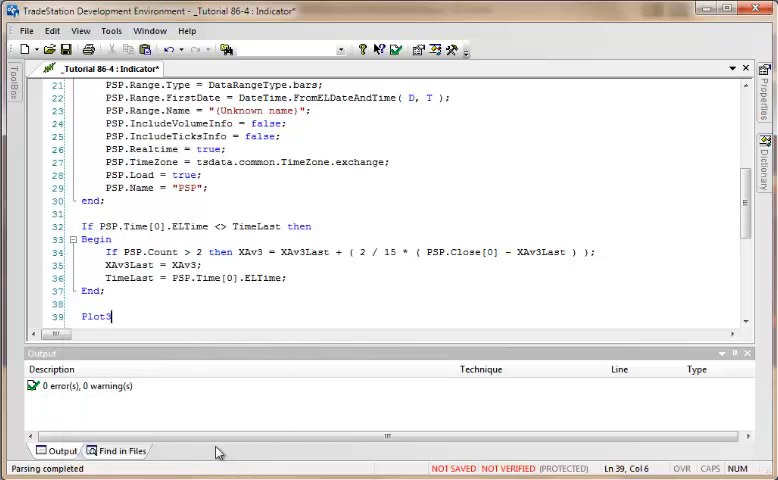
pyautogui.write('(')
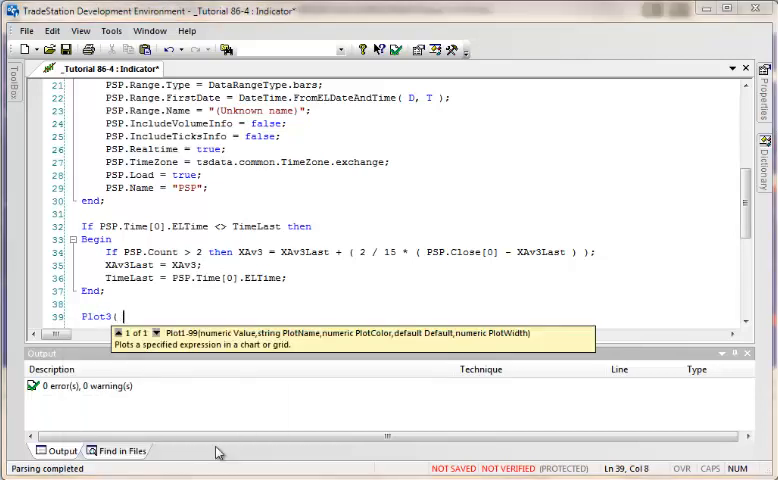
pyautogui.write('X')
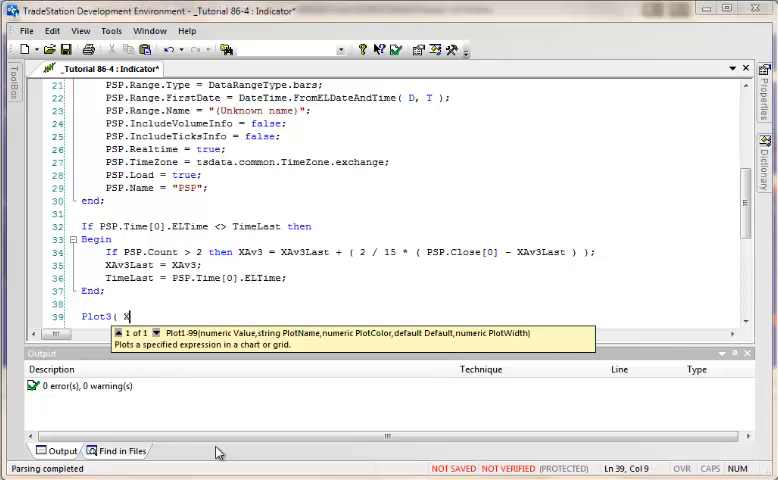
pyautogui.write('Av3 );')
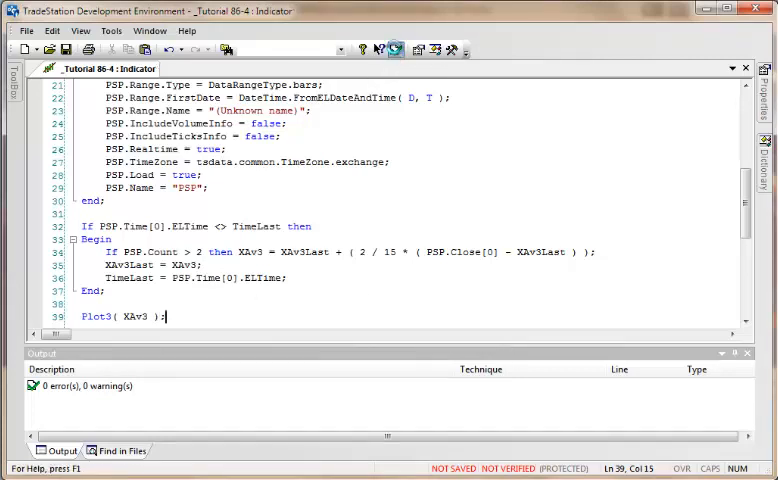
pyautogui.click(396, 50)
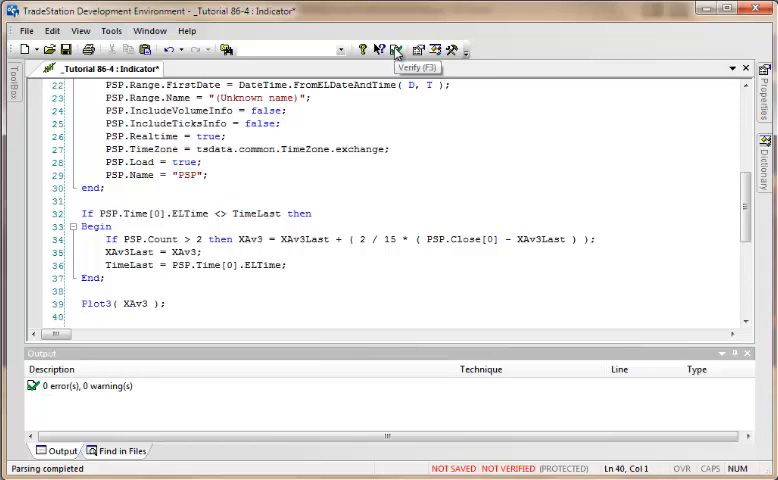
# Step: Write 'If GetAppInfo( aiRealTimeCalc ) = 1 then SetPlotColor( 3, Yellow );'
pyautogui.write('If')
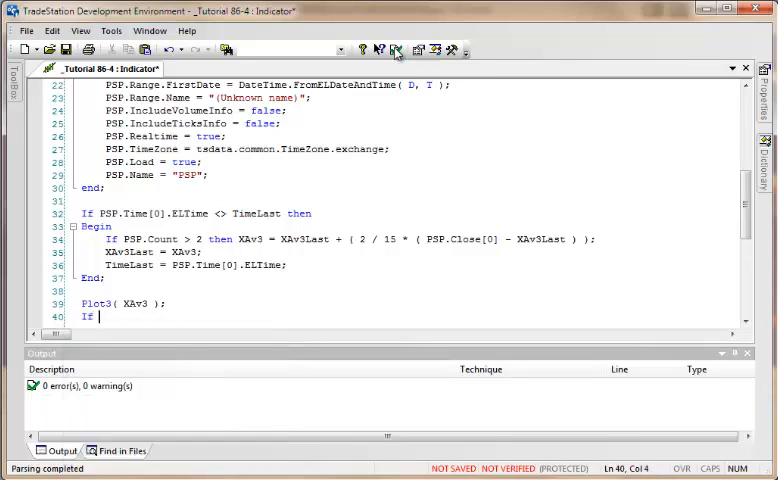
pyautogui.write('GetAppInfo(')
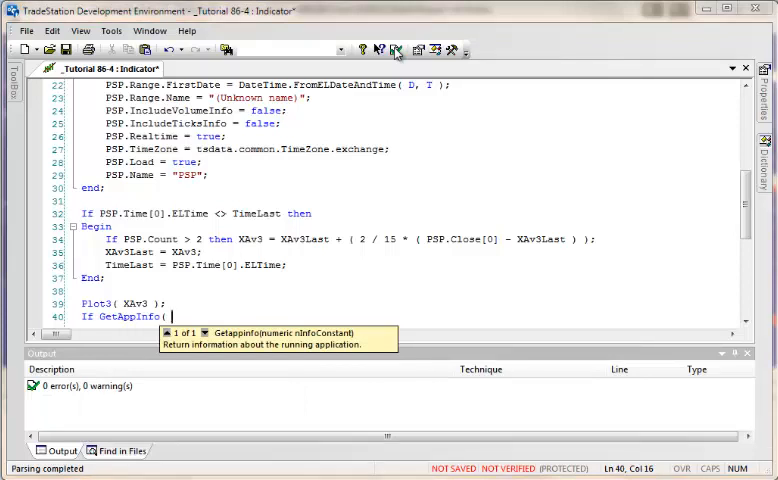
pyautogui.write('aiReal')
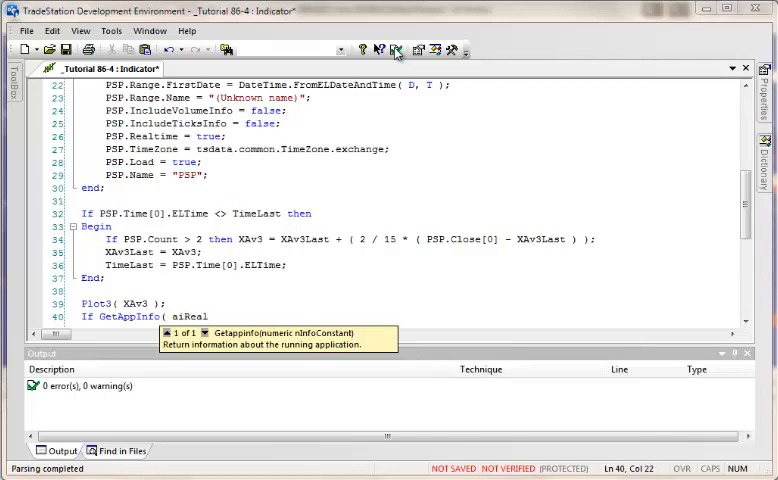
pyautogui.write('Time')
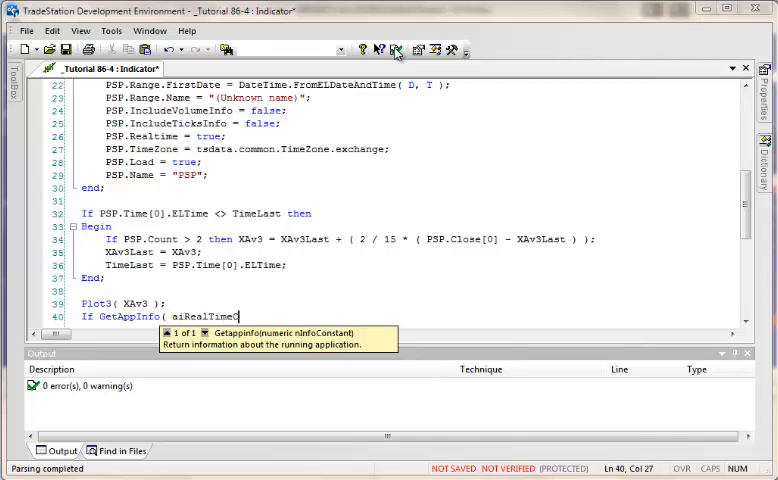
pyautogui.write('Calc )')
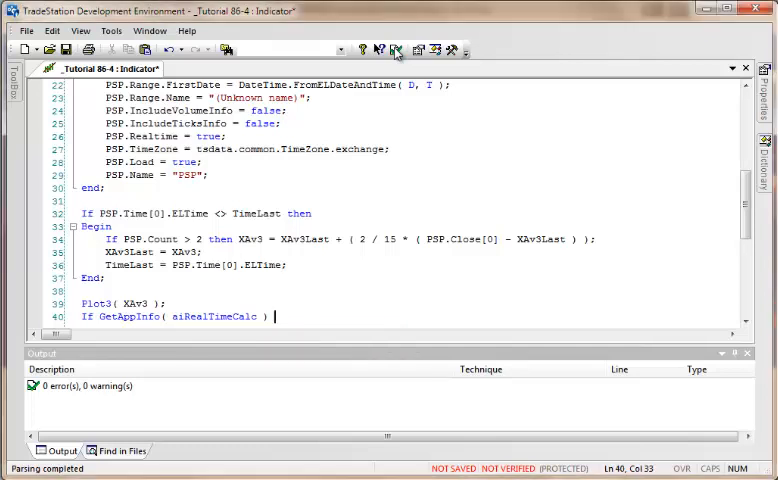
pyautogui.write('= 1 then SetPlot')
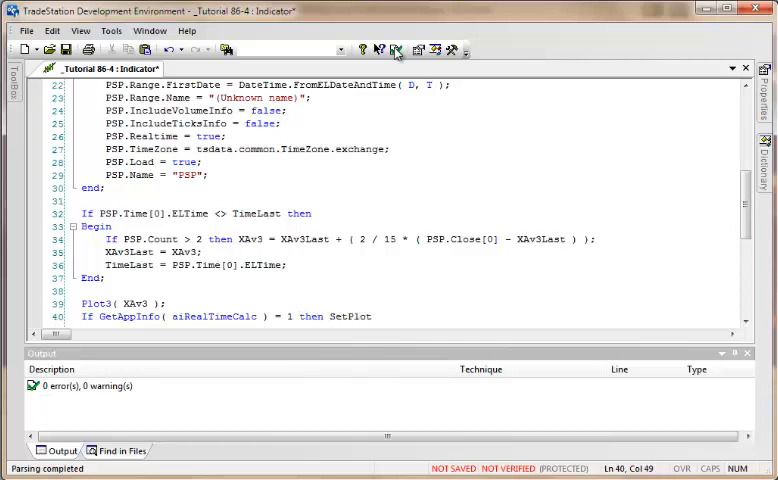
pyautogui.write('Color')
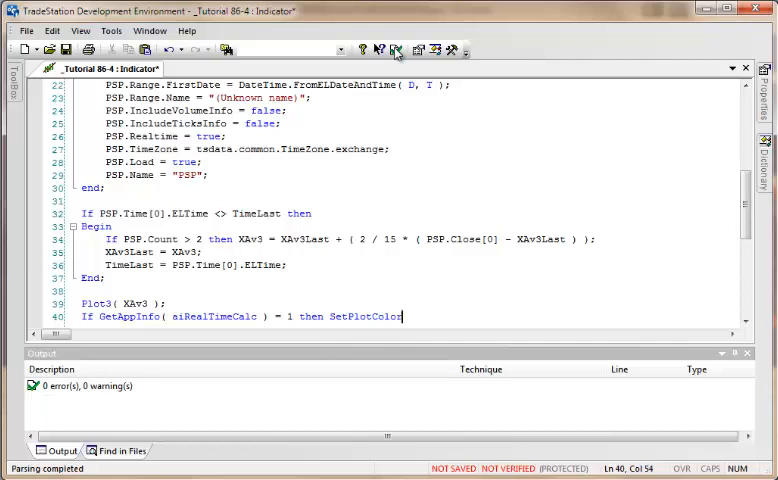
pyautogui.write('( 3,')
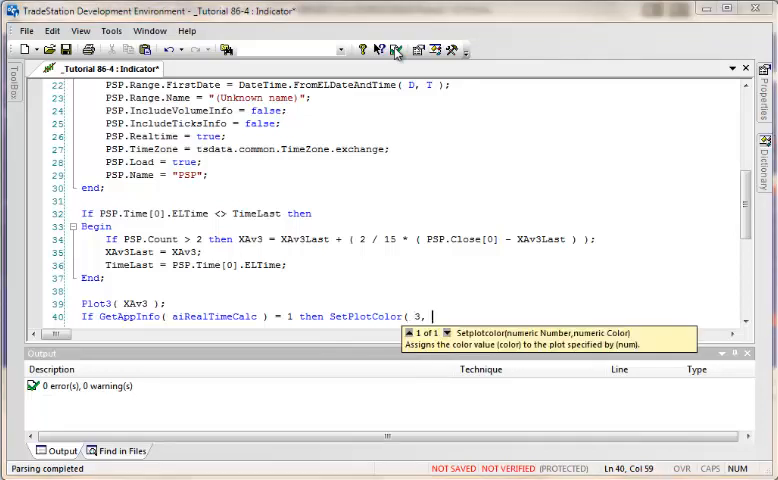
pyautogui.write('Yellow );')
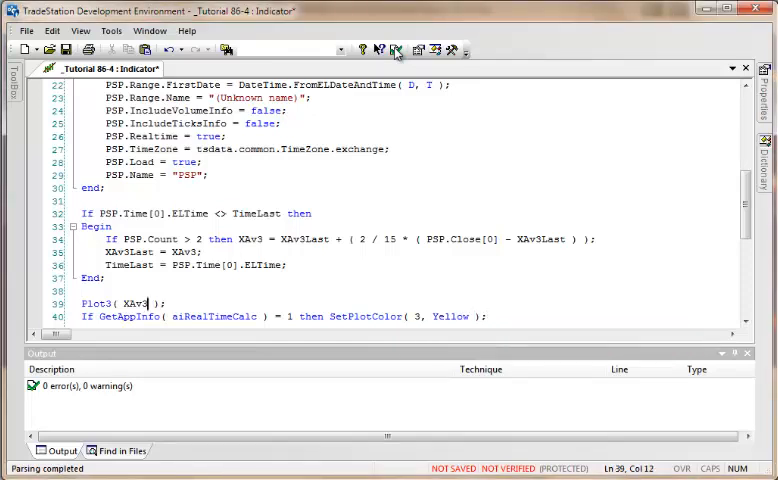
# Step: Extend the plot statement to ( XAv3, "XAv3", Cyan ) for a named cyan line
pyautogui.doubleClick(132, 302)
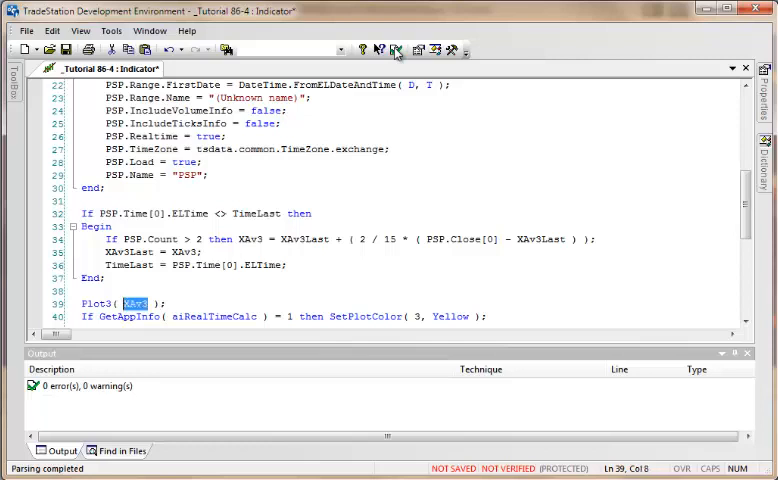
pyautogui.write(',')
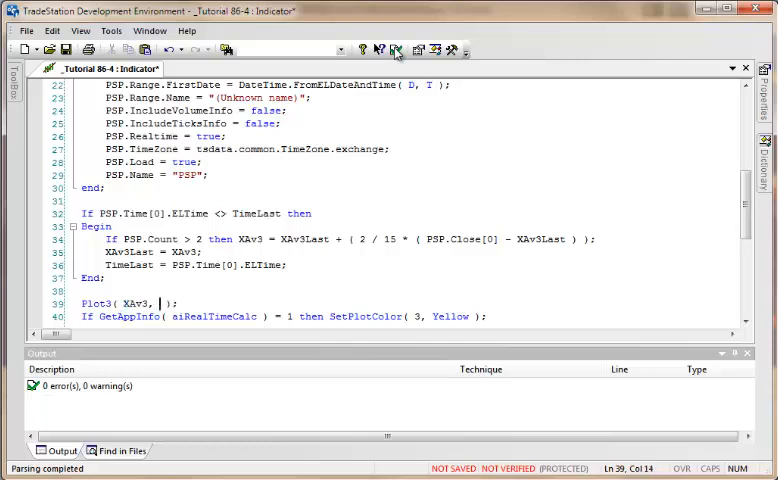
pyautogui.write('"XAv3",')
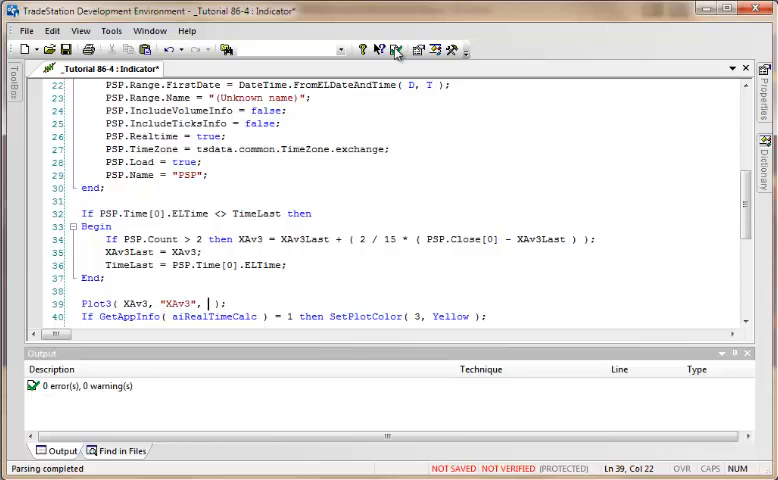
pyautogui.write('Cyan')
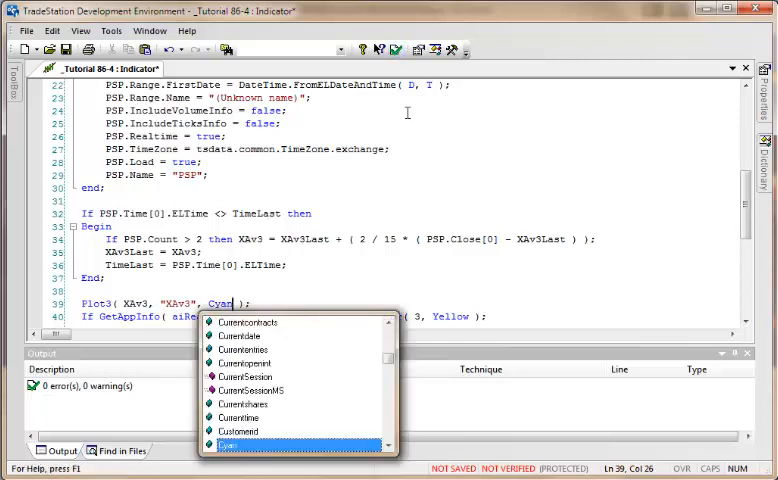
# Step: Check Mov Avg Exponential uses Close of Data2, length 14, via Format Analysis Techniques, then close
pyautogui.click(396, 50)
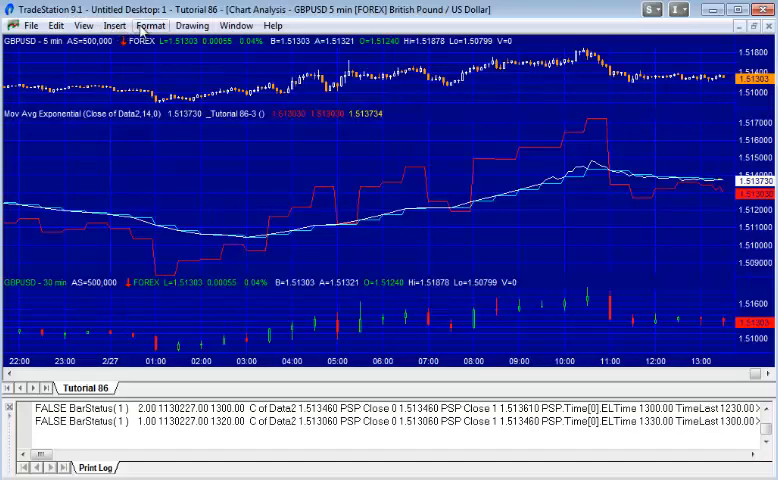
pyautogui.click(150, 24)
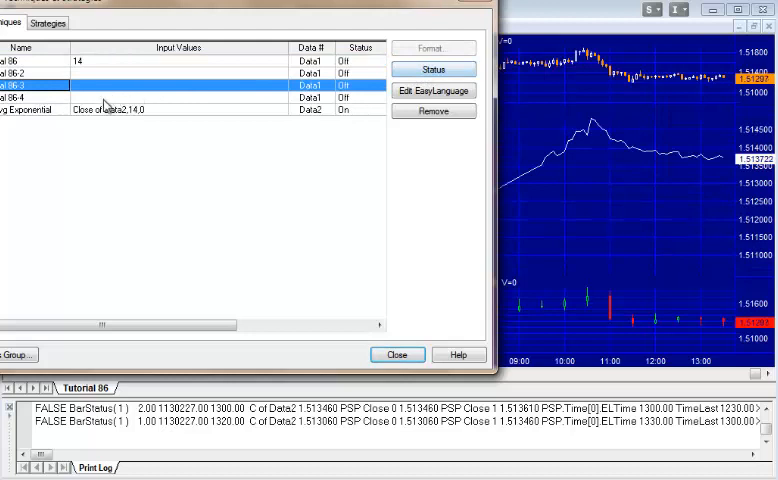
pyautogui.click(36, 96)
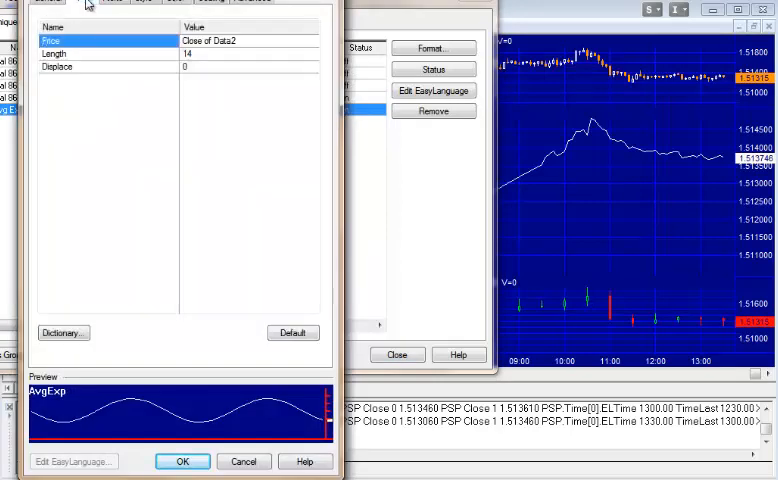
pyautogui.click(210, 40)
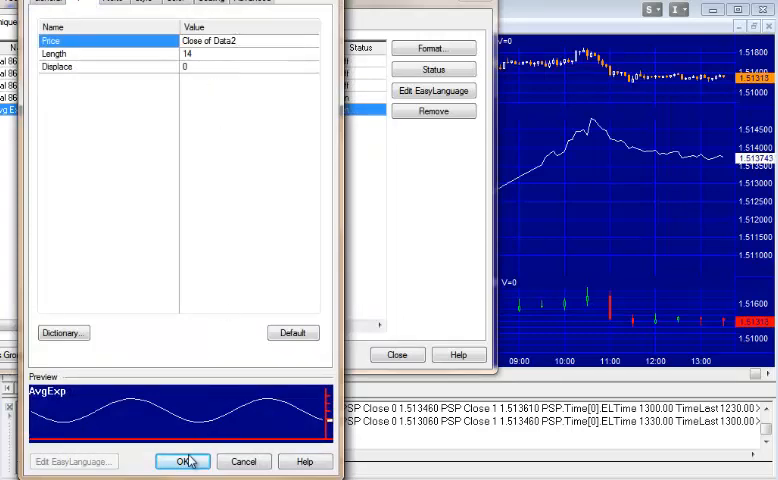
pyautogui.click(184, 460)
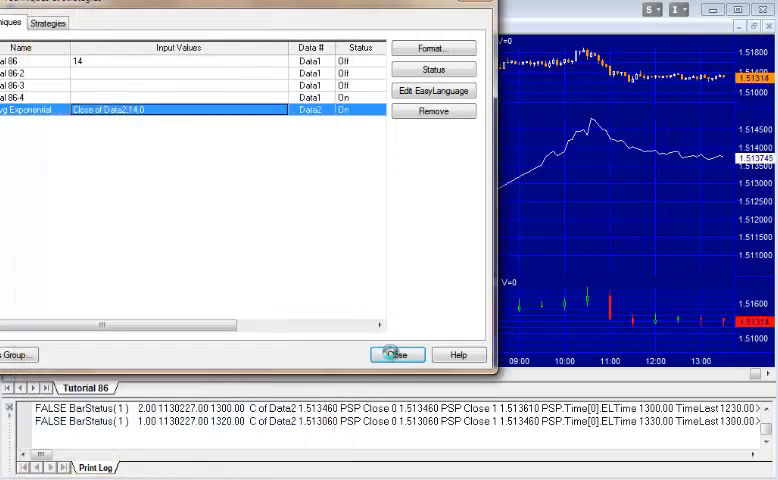
pyautogui.click(398, 354)
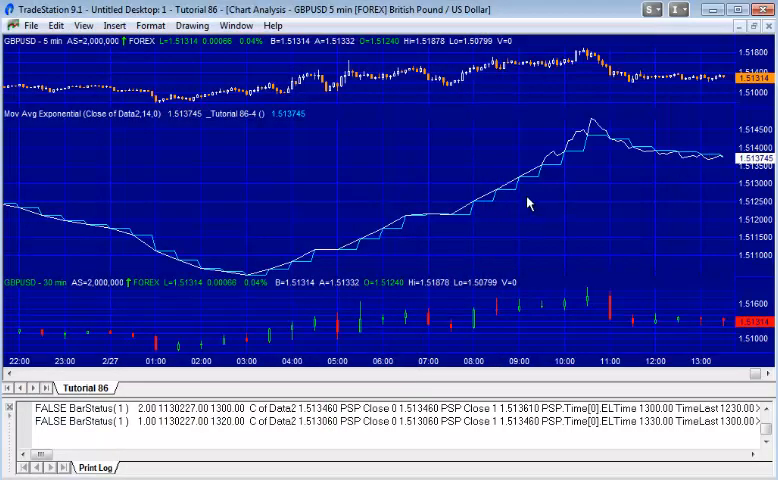
pyautogui.moveTo(526, 208)
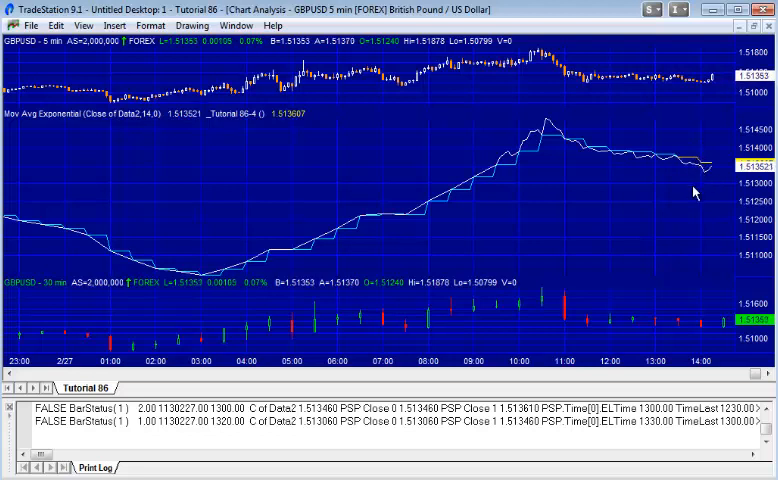
pyautogui.moveTo(680, 192)
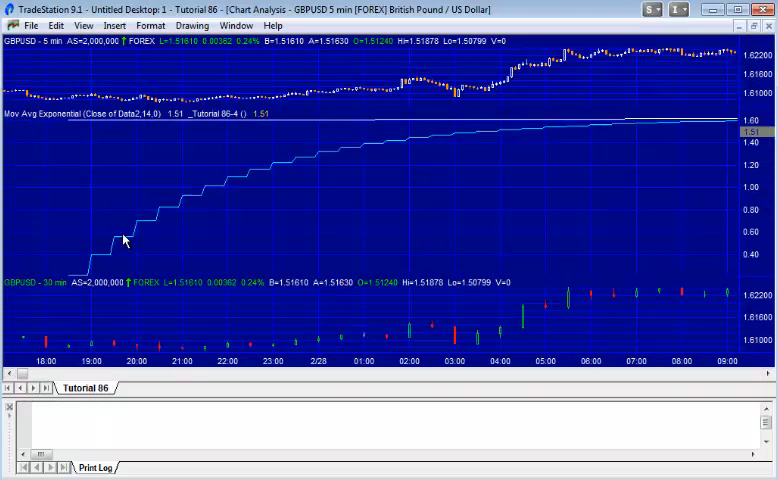
pyautogui.moveTo(304, 164)
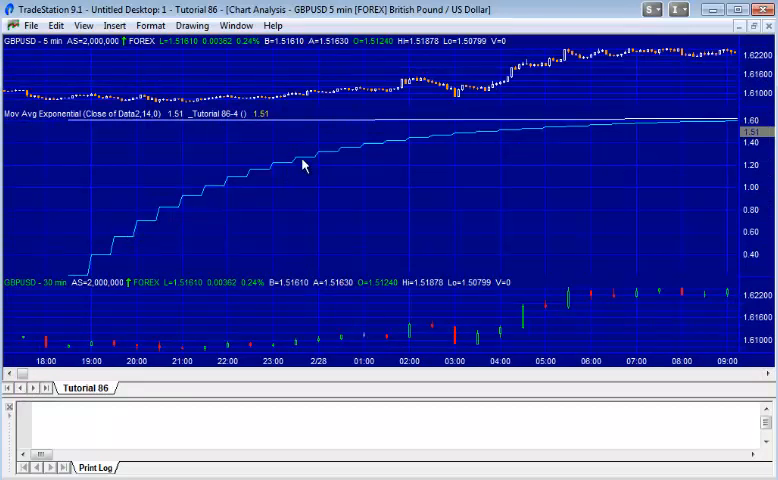
pyautogui.moveTo(418, 126)
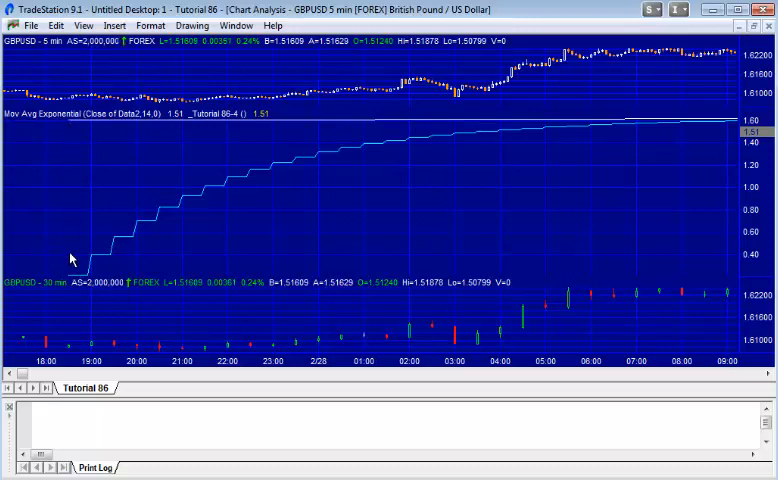
# Step: Review the chart's applied analysis techniques list via Format, then close it
pyautogui.click(150, 24)
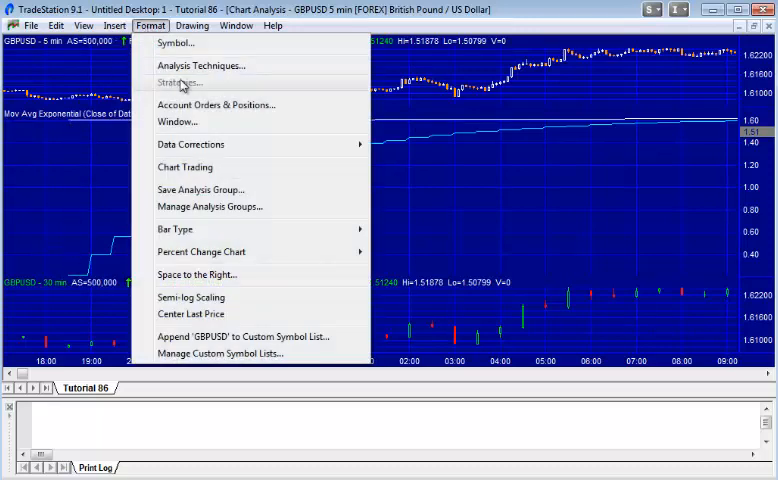
pyautogui.click(200, 64)
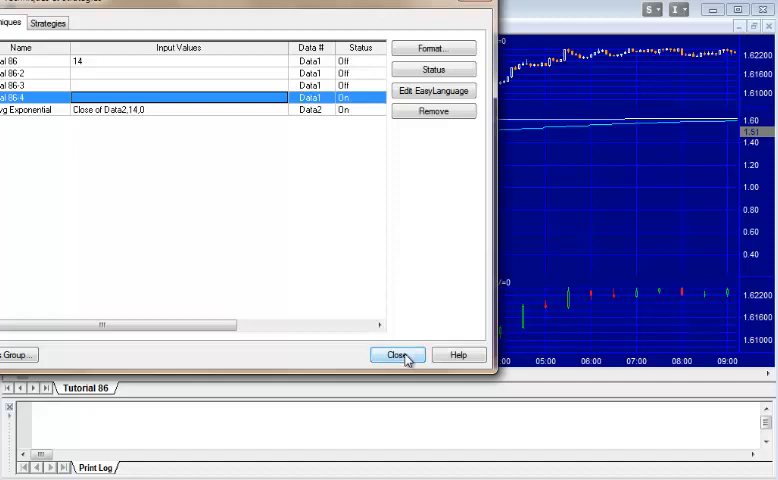
pyautogui.click(396, 356)
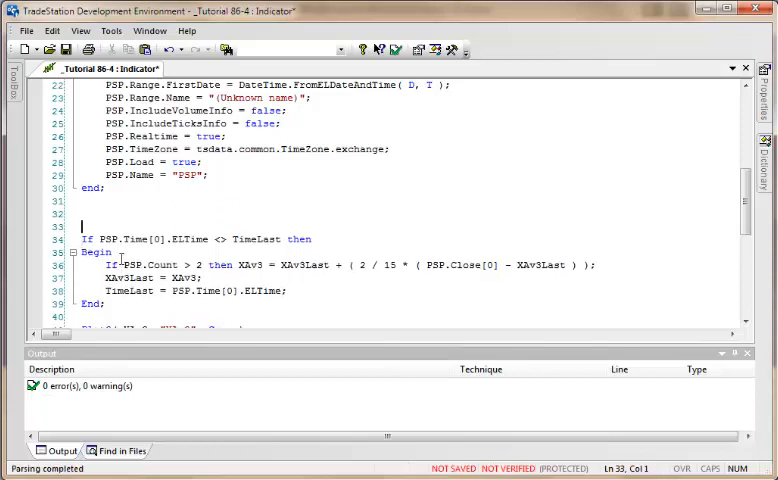
# Step: Insert 'If CurrentBar = 1 then XAv3Last = C;' above the time check and verify
pyautogui.click(82, 226)
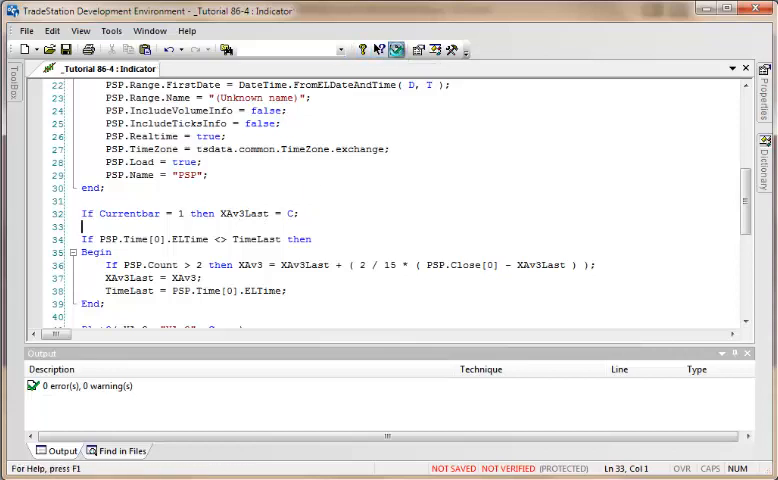
pyautogui.click(396, 50)
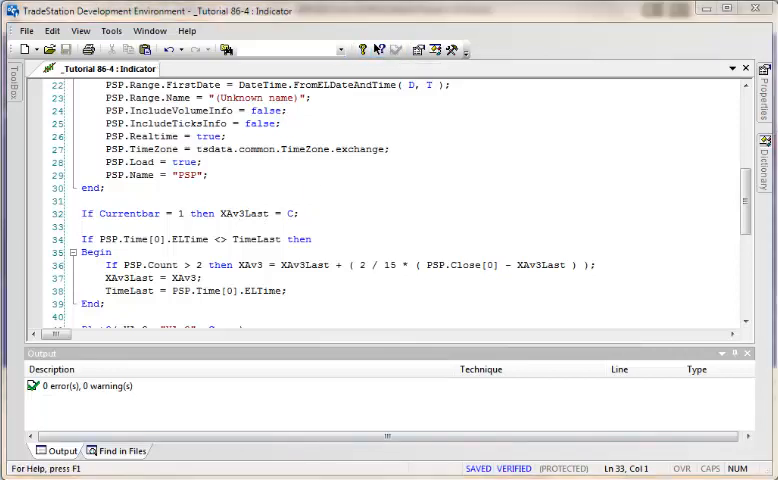